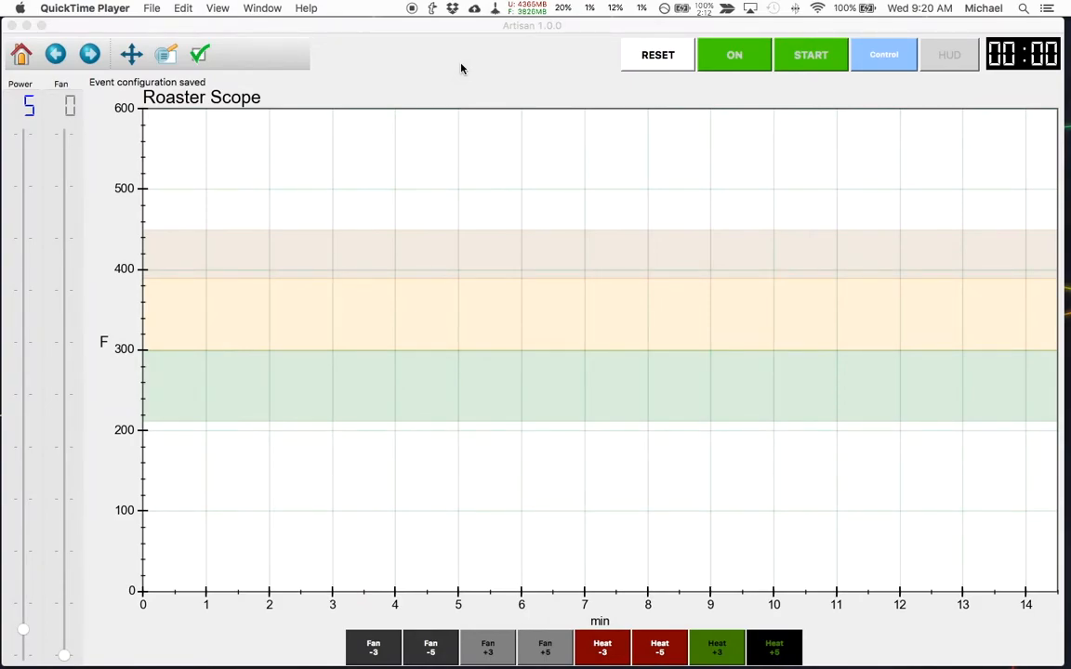
{"action": "mouse_move", "coordinate": [412, 68]}
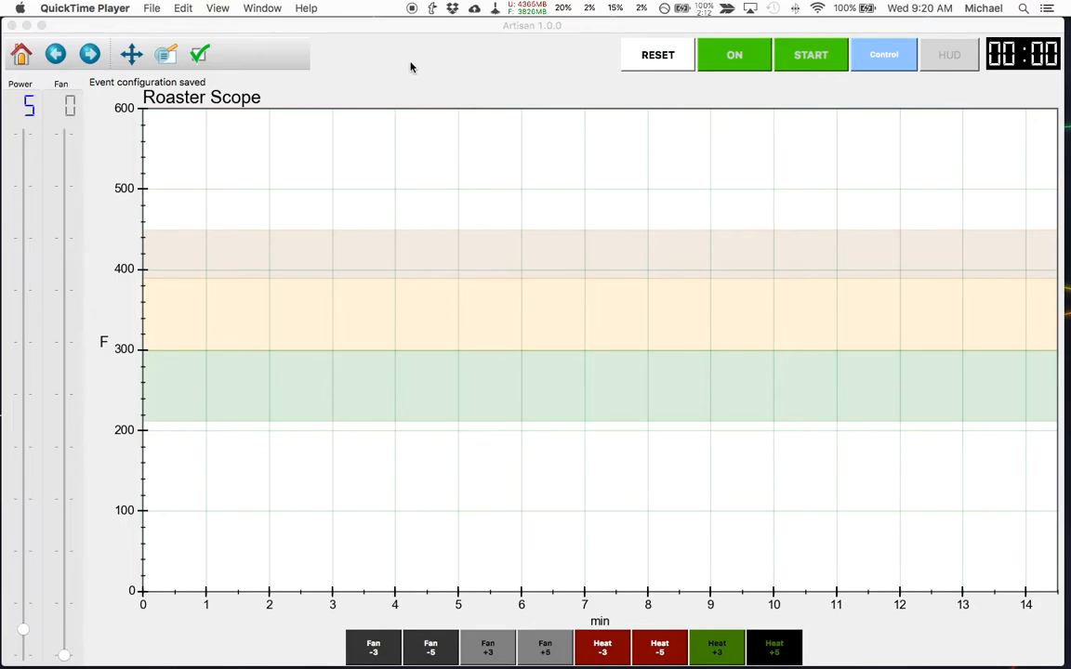
{"action": "mouse_move", "coordinate": [430, 68]}
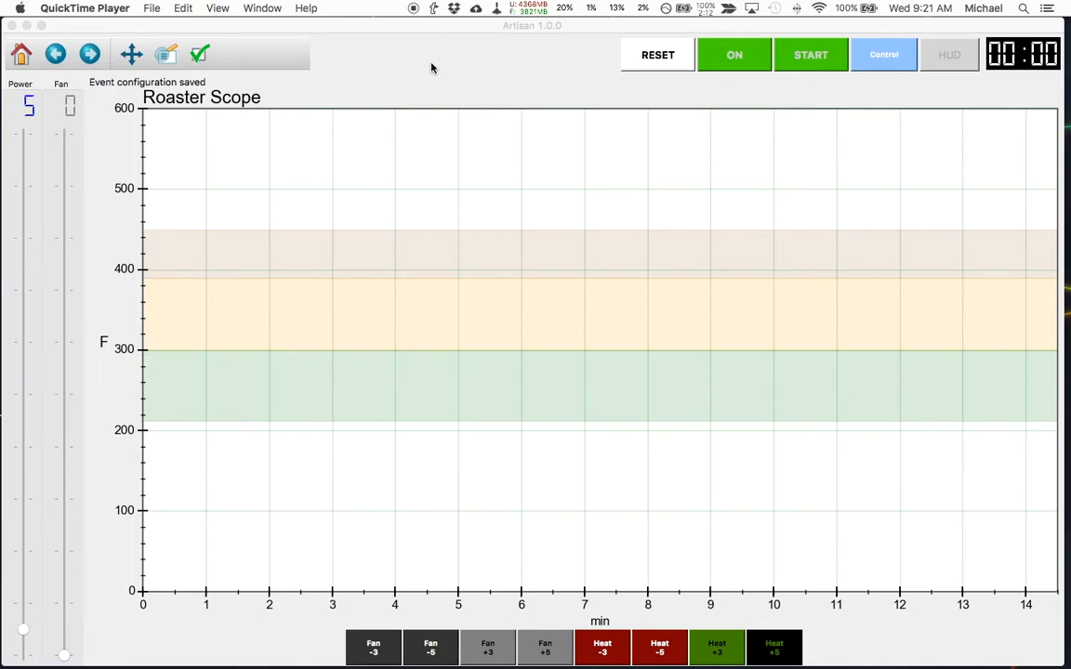
{"action": "mouse_move", "coordinate": [439, 63]}
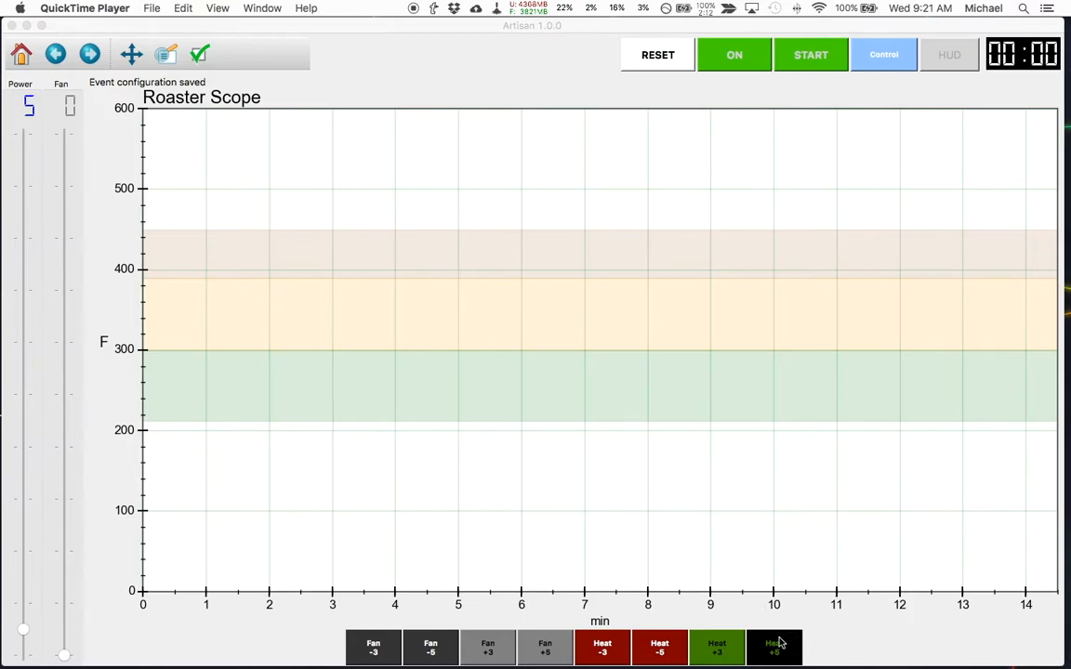
{"action": "mouse_move", "coordinate": [762, 648]}
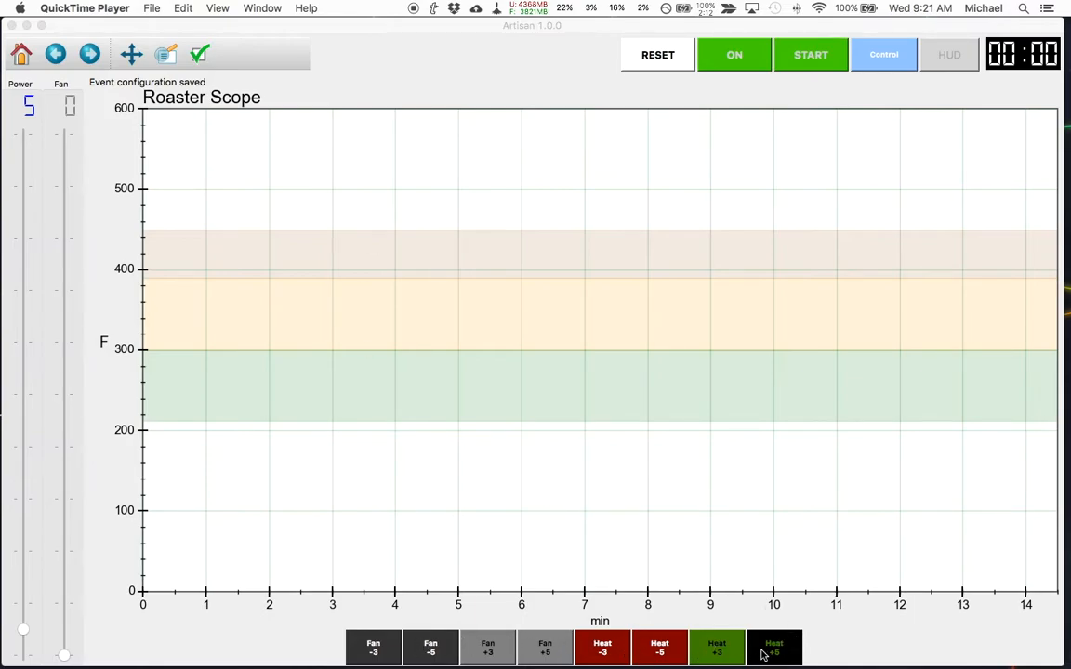
{"action": "mouse_move", "coordinate": [499, 627]}
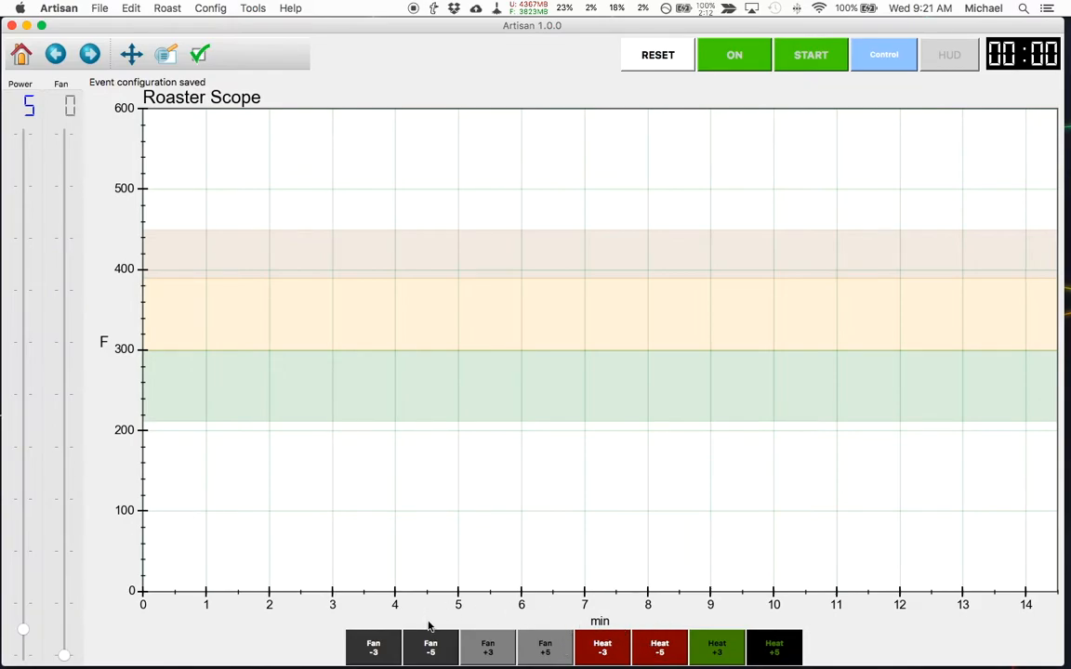
{"action": "mouse_move", "coordinate": [876, 634]}
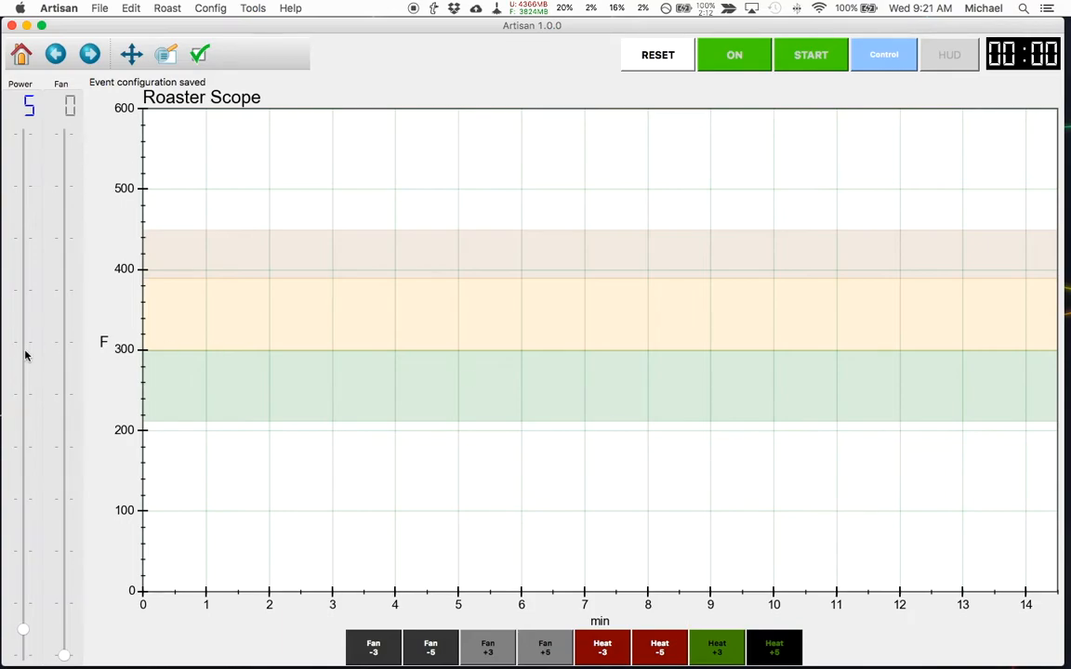
{"action": "mouse_move", "coordinate": [31, 629]}
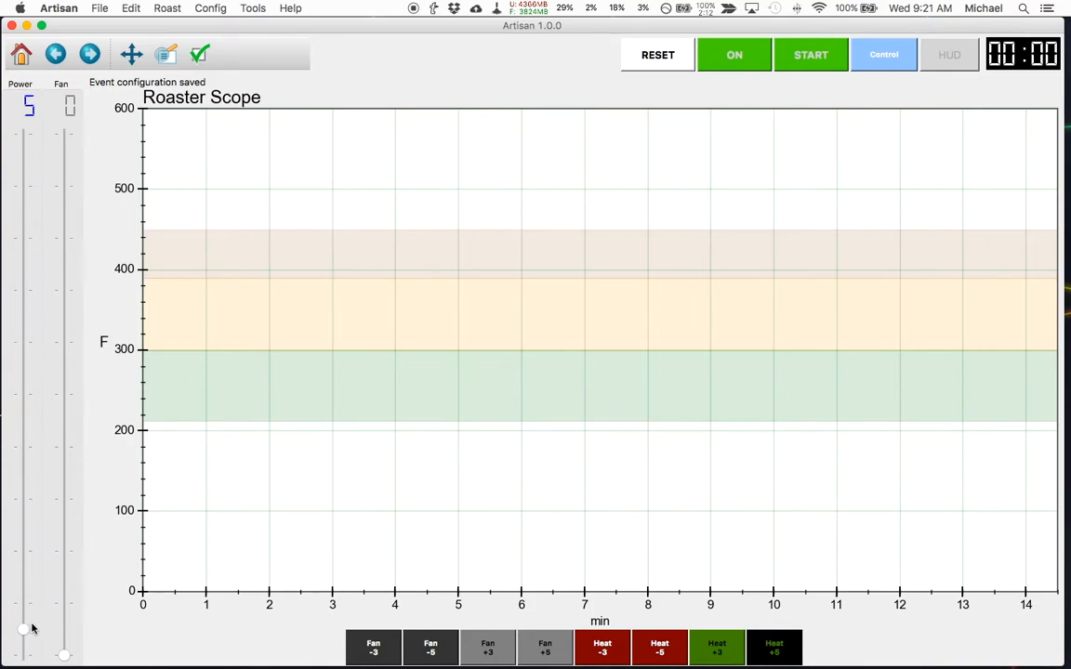
{"action": "mouse_move", "coordinate": [235, 628]}
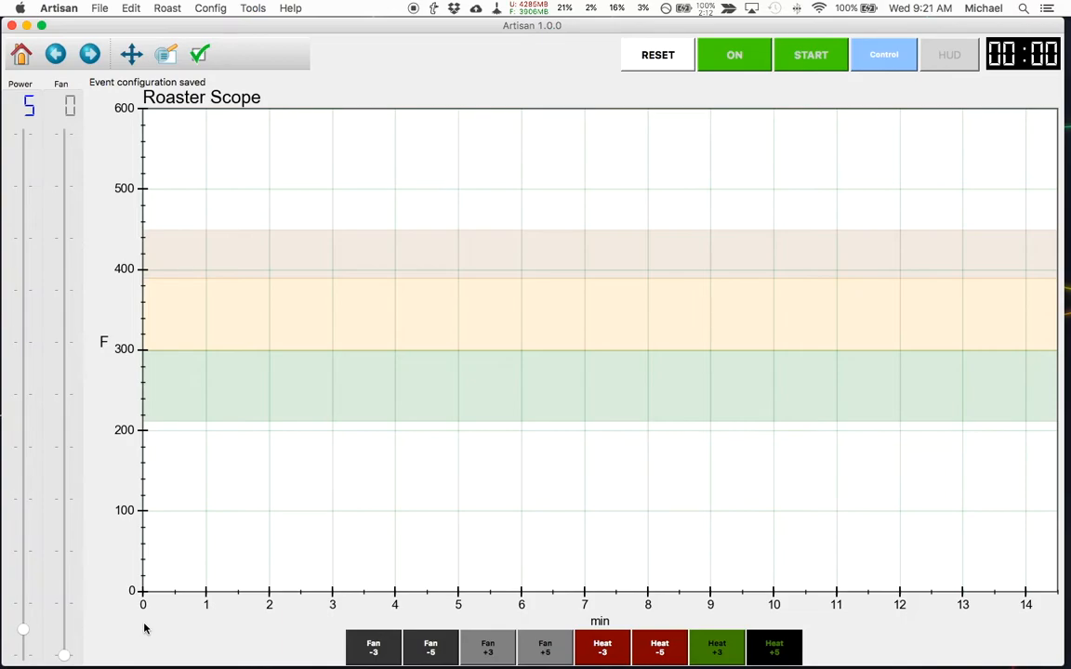
{"action": "mouse_move", "coordinate": [114, 629]}
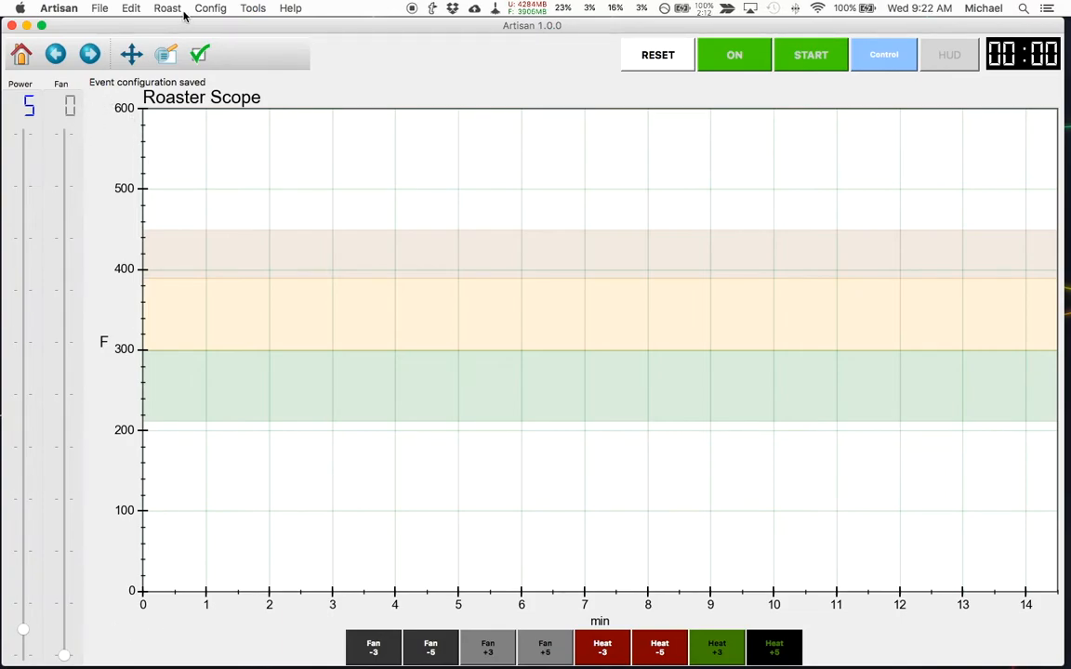
Show the Events Buttons table of nine fan and heat buttons, with ET 401 first
{"action": "left_click", "coordinate": [165, 9]}
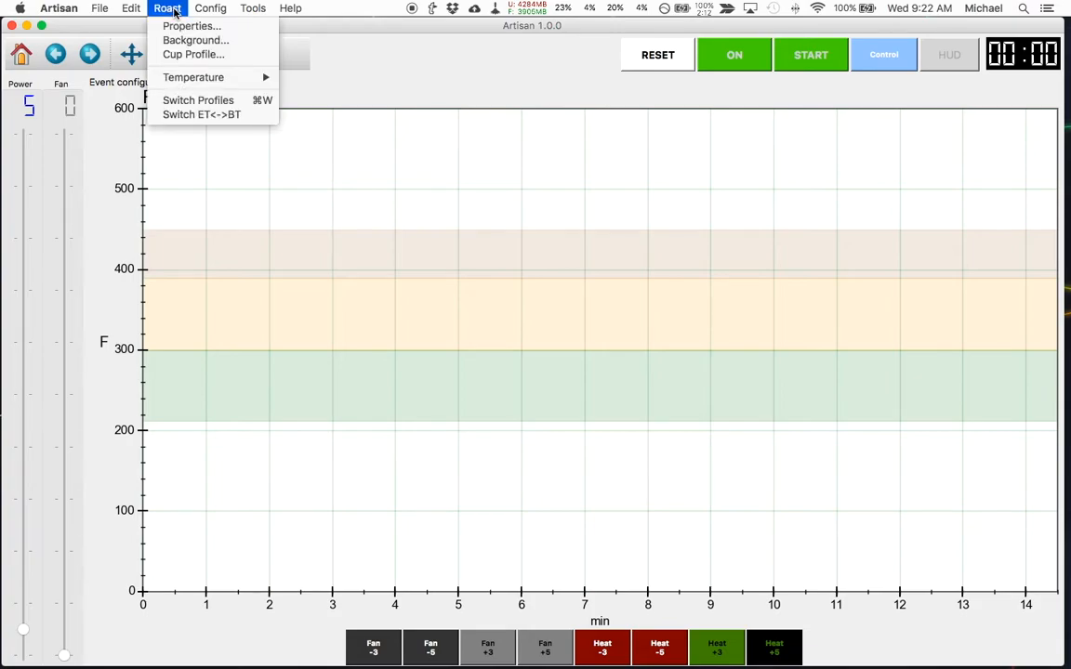
{"action": "left_click", "coordinate": [215, 8]}
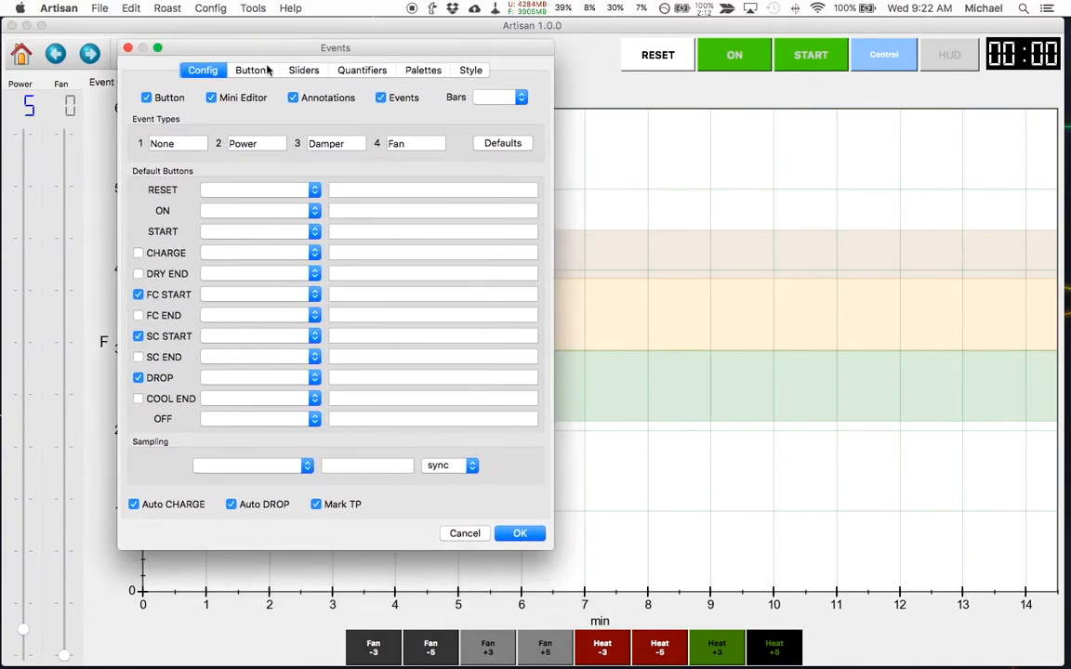
{"action": "left_click", "coordinate": [253, 70]}
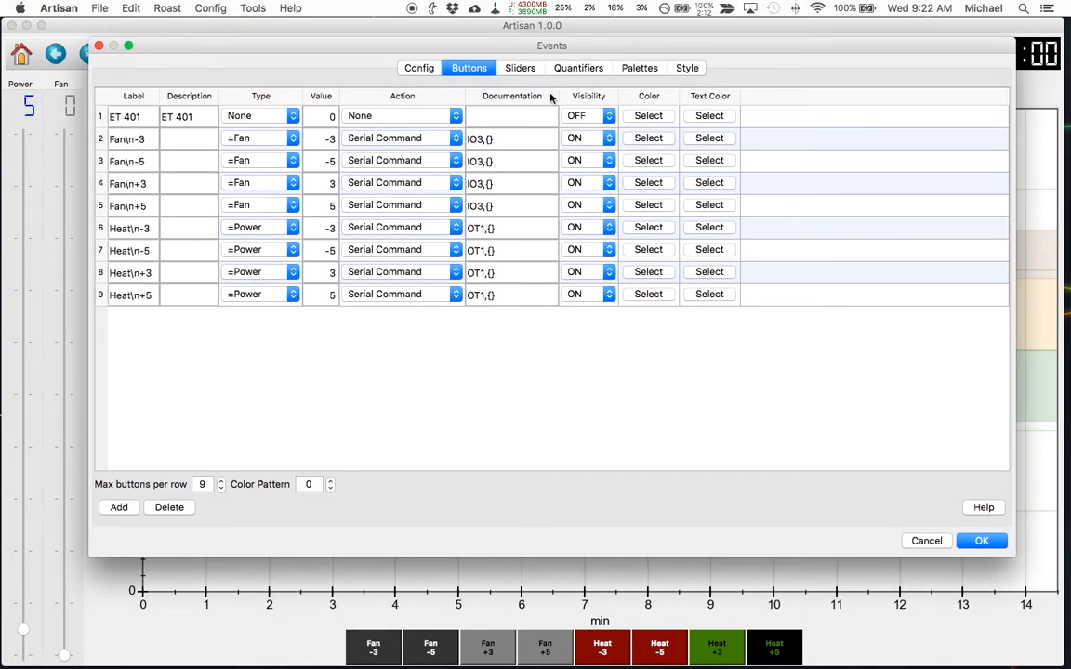
{"action": "mouse_move", "coordinate": [476, 388]}
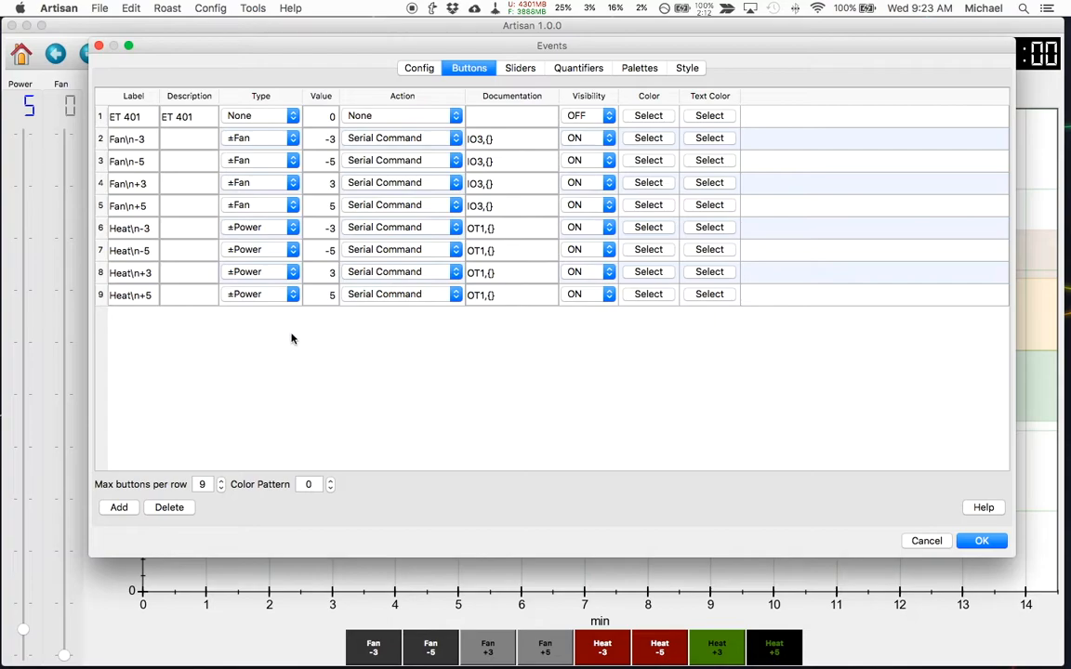
{"action": "mouse_move", "coordinate": [260, 220]}
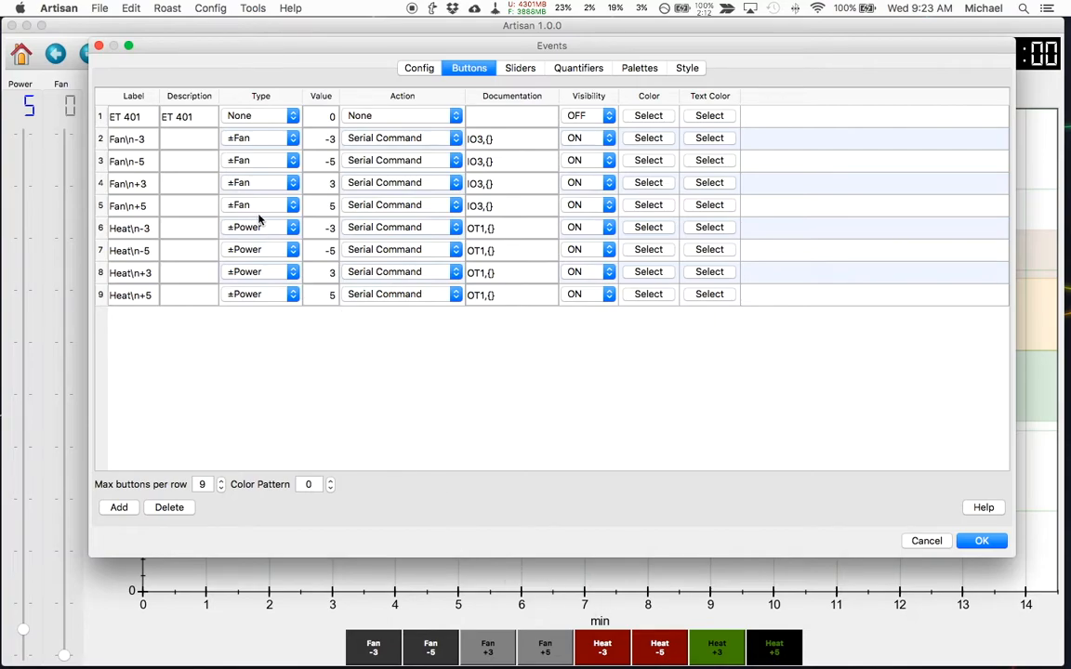
{"action": "mouse_move", "coordinate": [342, 249]}
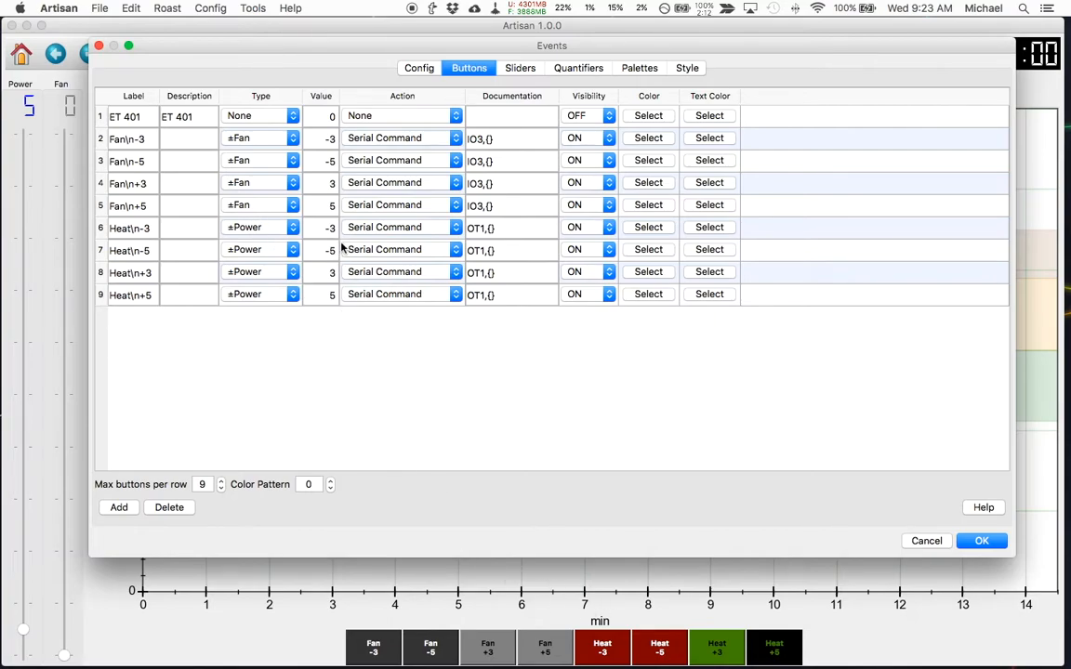
Edit the Fan -3 serial command IO3,{} with the cursor inside the braces
{"action": "left_click", "coordinate": [510, 137]}
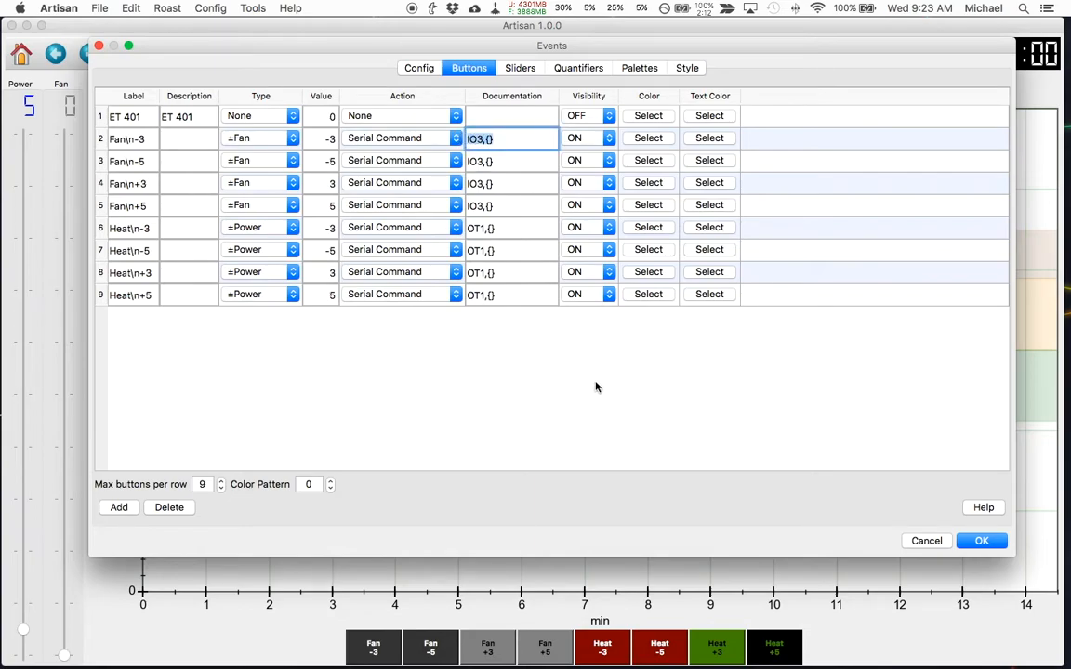
{"action": "mouse_move", "coordinate": [584, 384]}
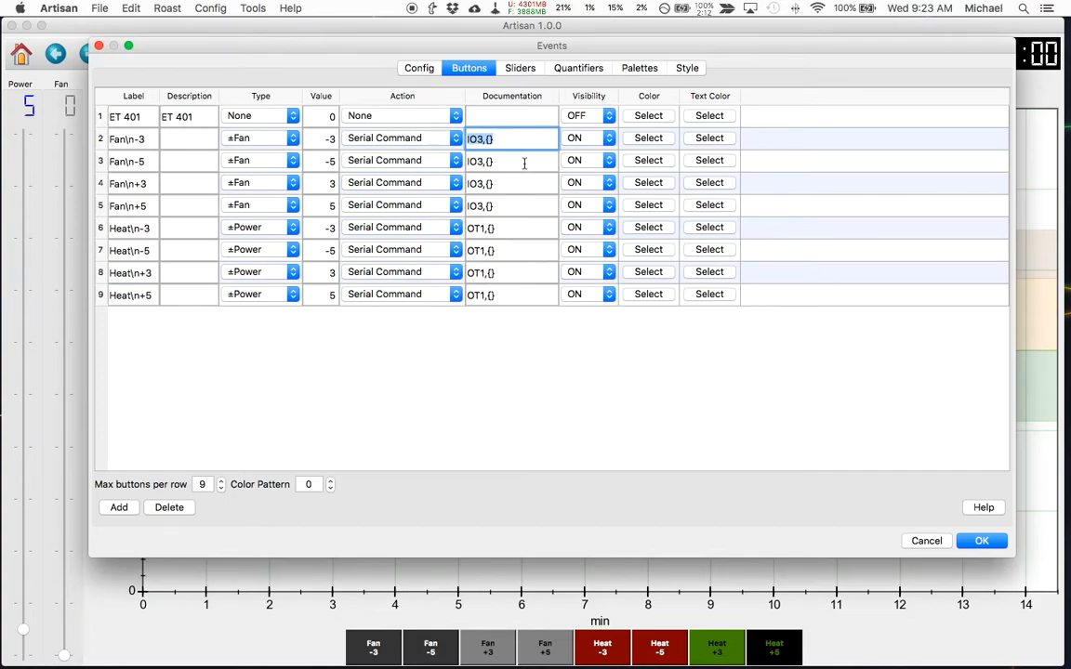
{"action": "mouse_move", "coordinate": [515, 141]}
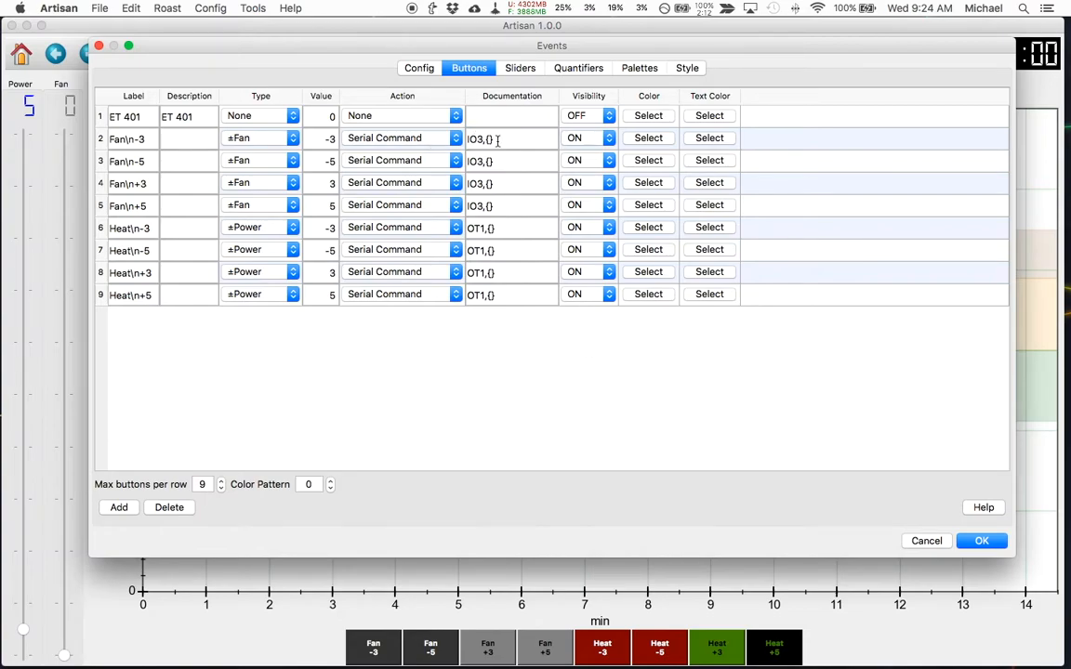
{"action": "left_click", "coordinate": [509, 137]}
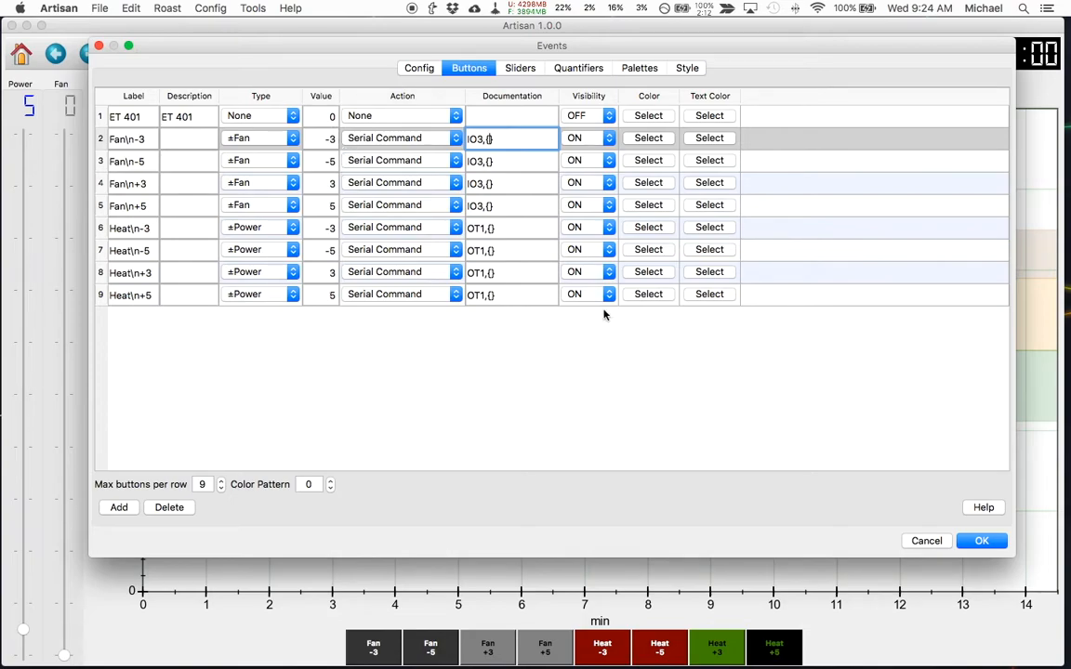
{"action": "mouse_move", "coordinate": [426, 183]}
{"action": "type", "text": "50"}
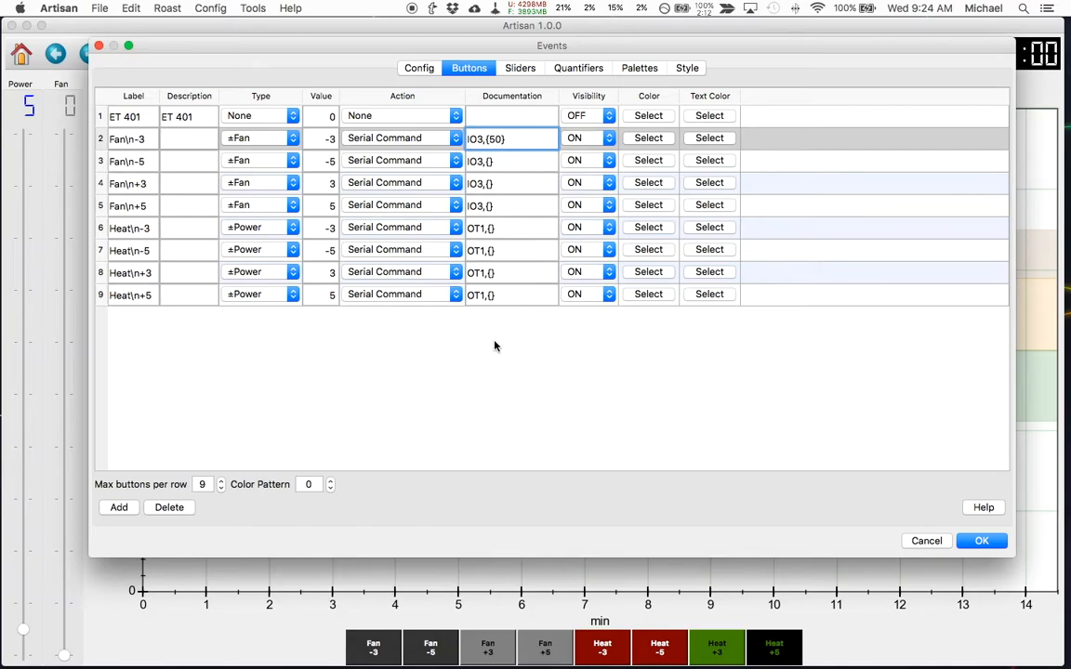
{"action": "mouse_move", "coordinate": [513, 398]}
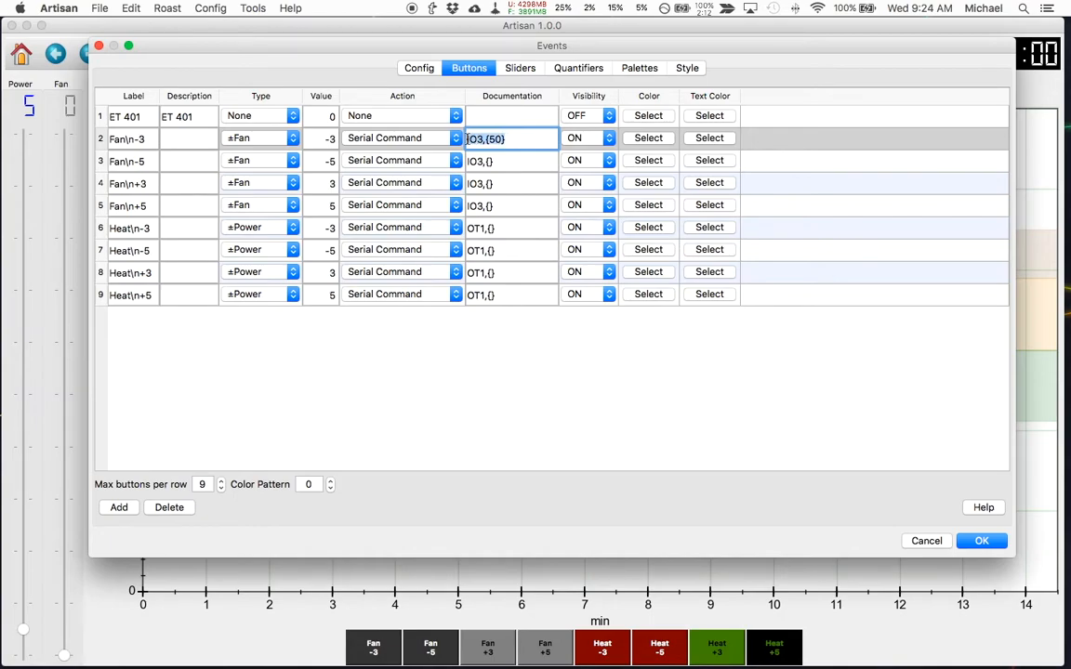
{"action": "mouse_move", "coordinate": [591, 369]}
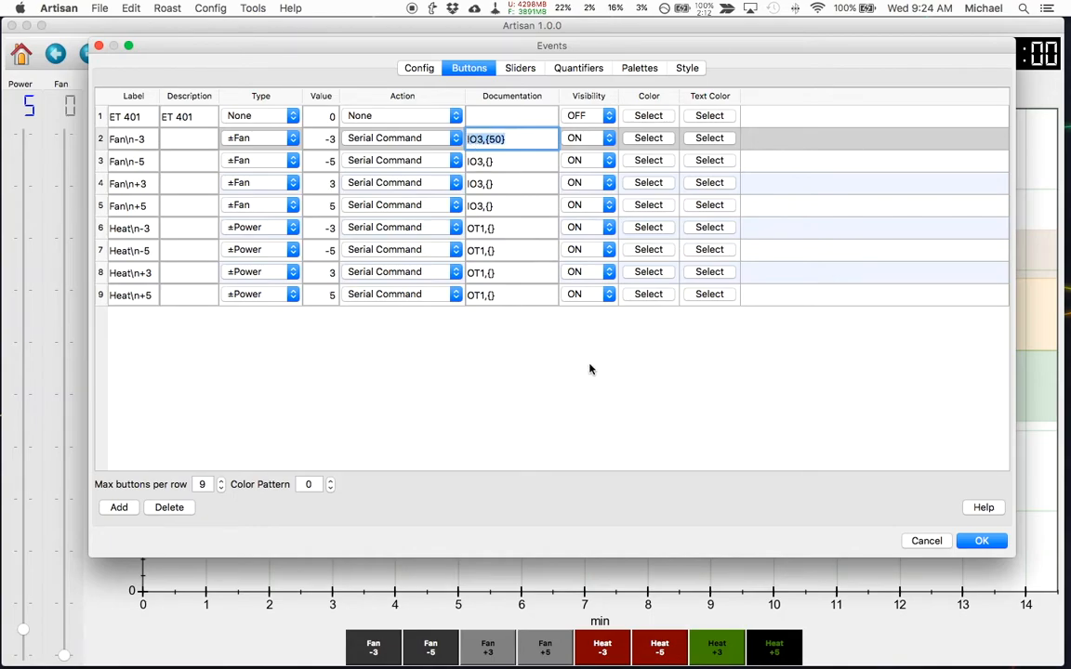
{"action": "mouse_move", "coordinate": [651, 411]}
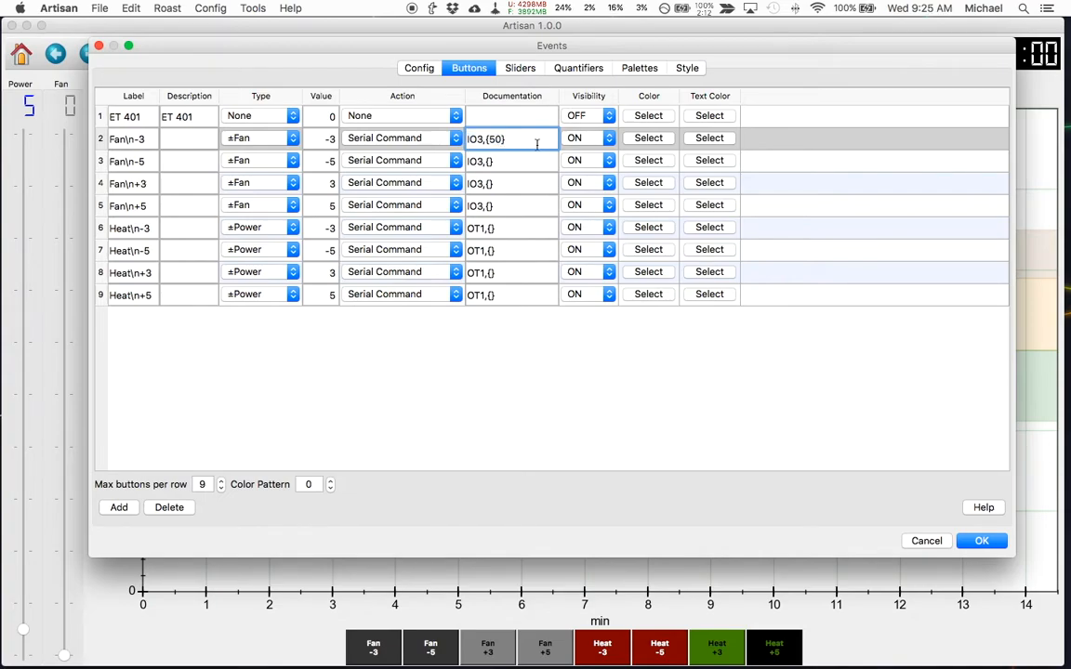
{"action": "key", "text": "Backspace"}
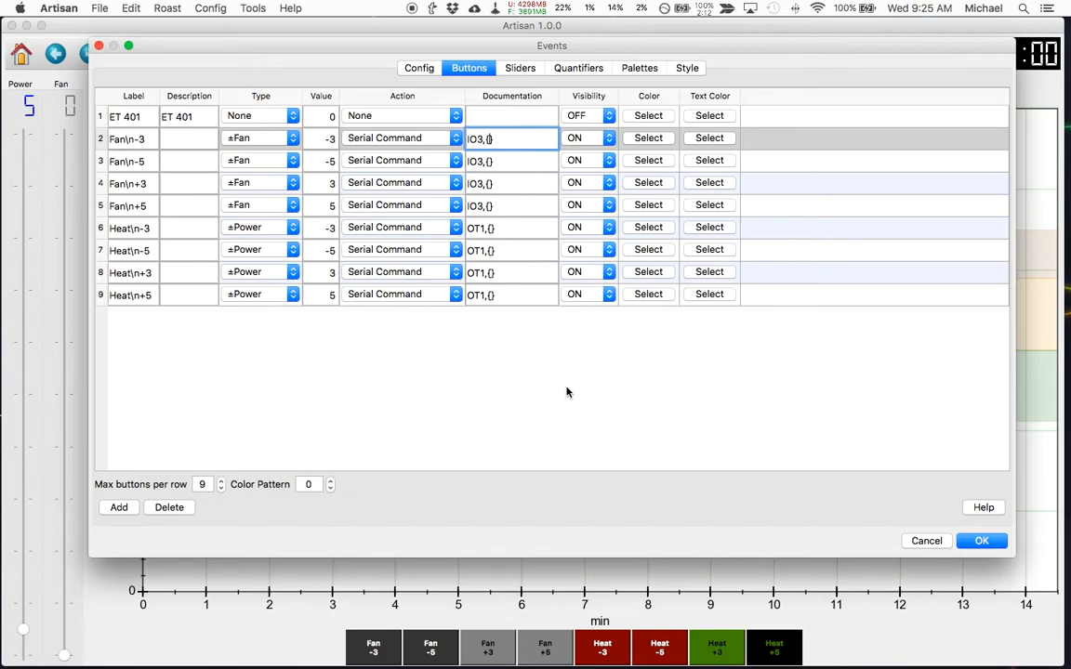
{"action": "mouse_move", "coordinate": [586, 384]}
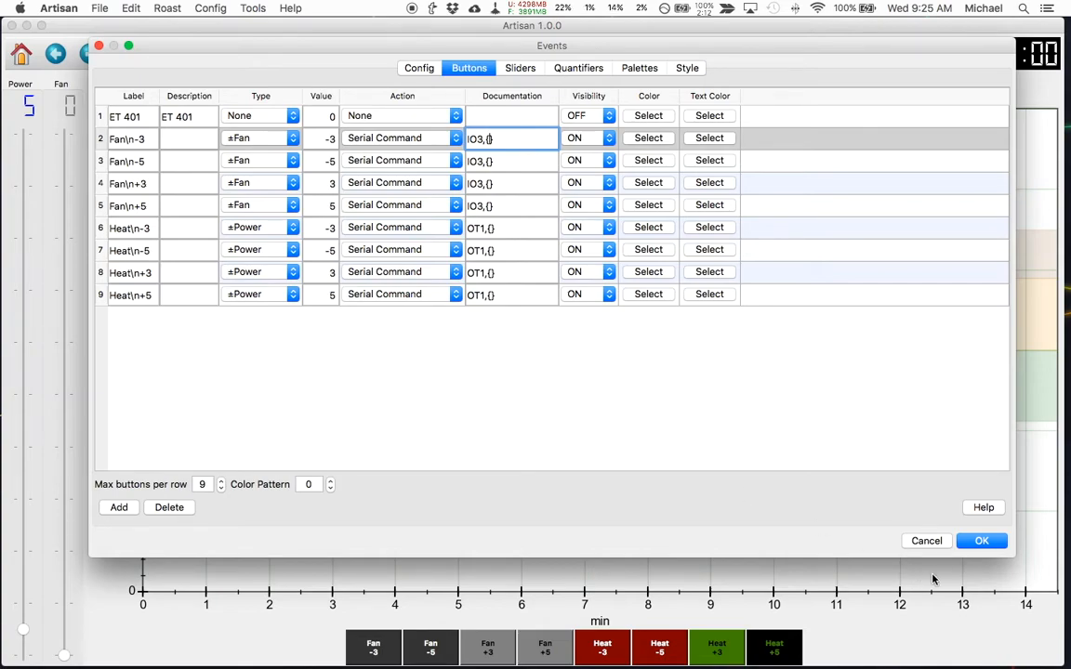
Save the event button settings and bring up the Alarms table of eleven alarms
{"action": "left_click", "coordinate": [981, 540]}
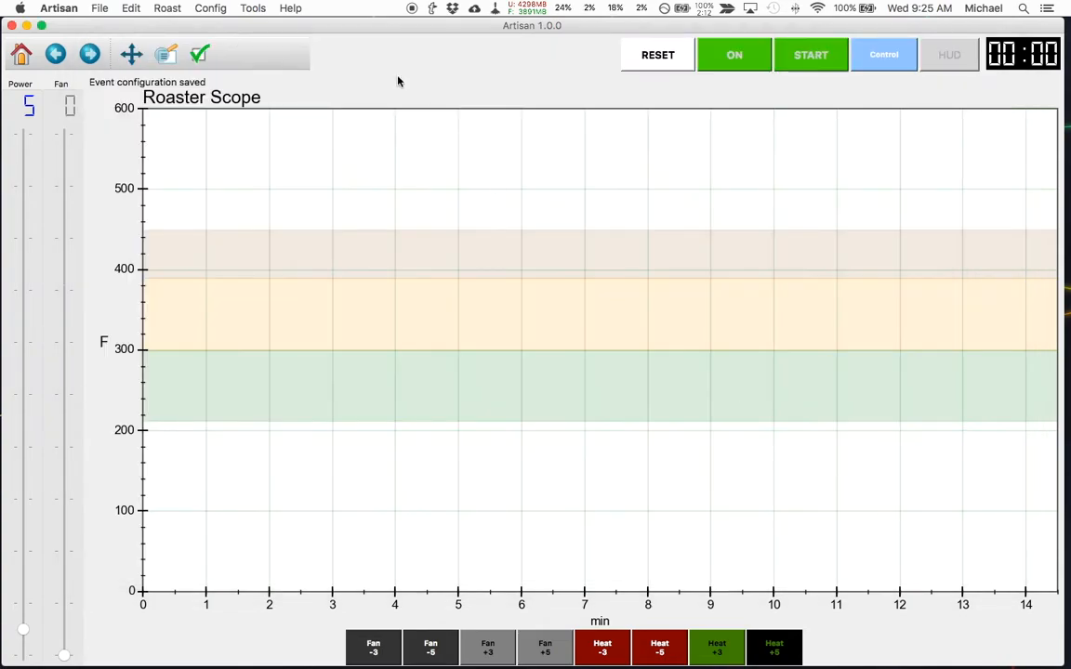
{"action": "left_click", "coordinate": [212, 9]}
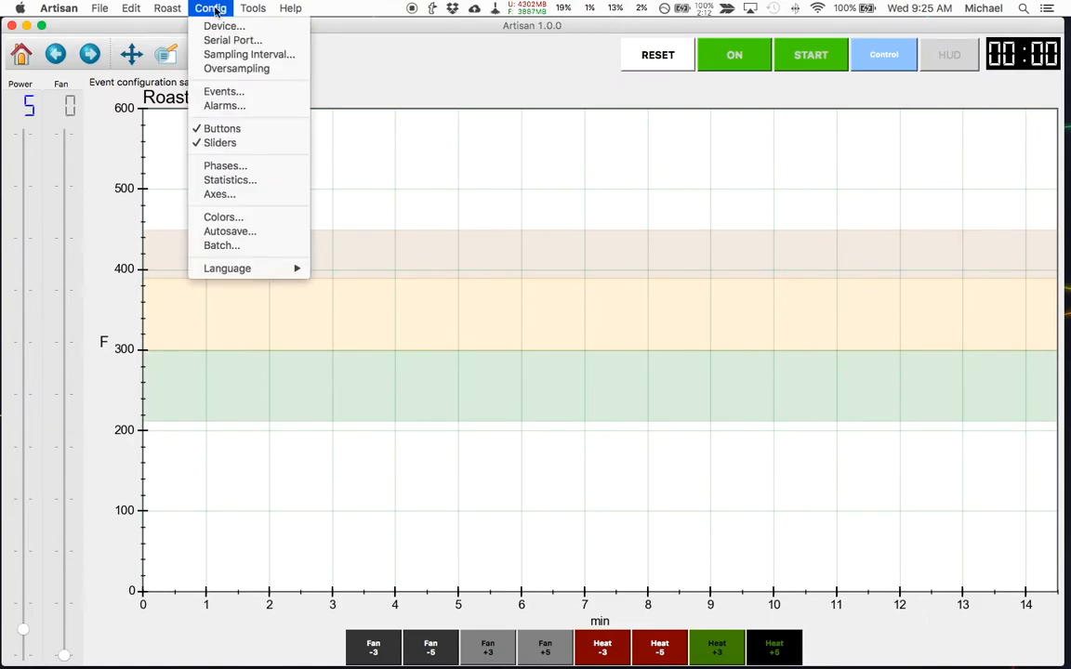
{"action": "left_click", "coordinate": [225, 105]}
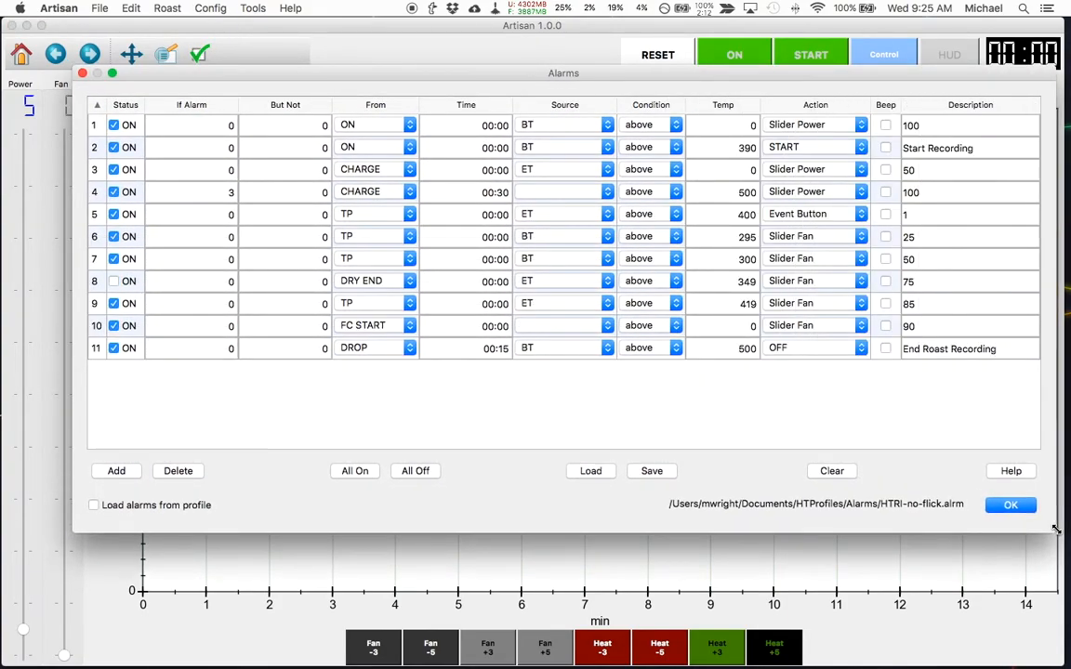
{"action": "mouse_move", "coordinate": [712, 524]}
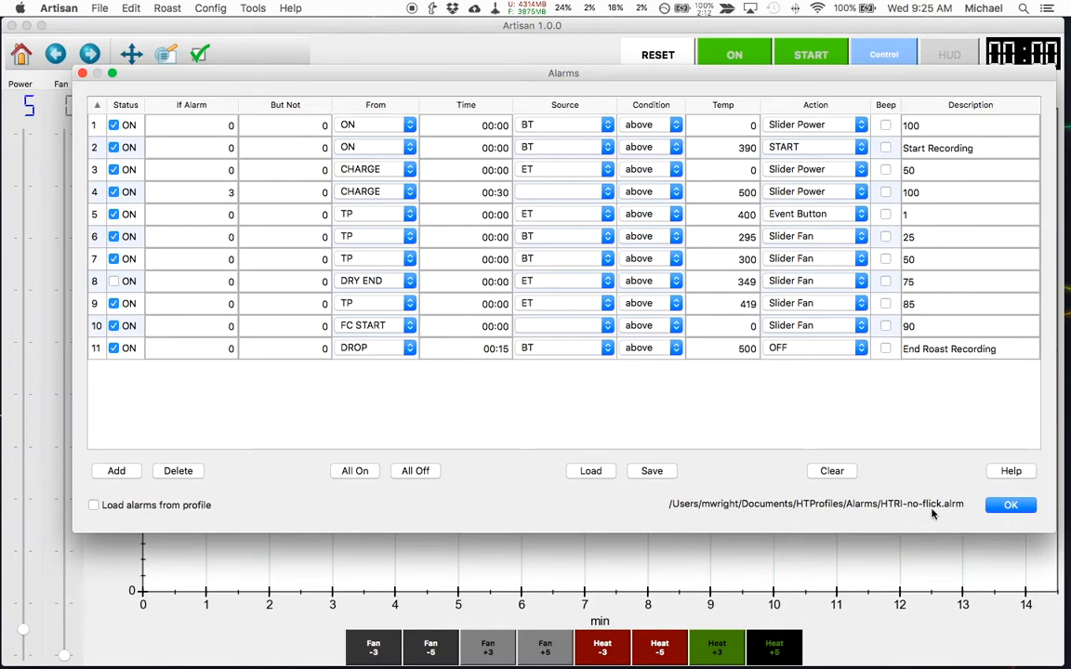
{"action": "mouse_move", "coordinate": [919, 512]}
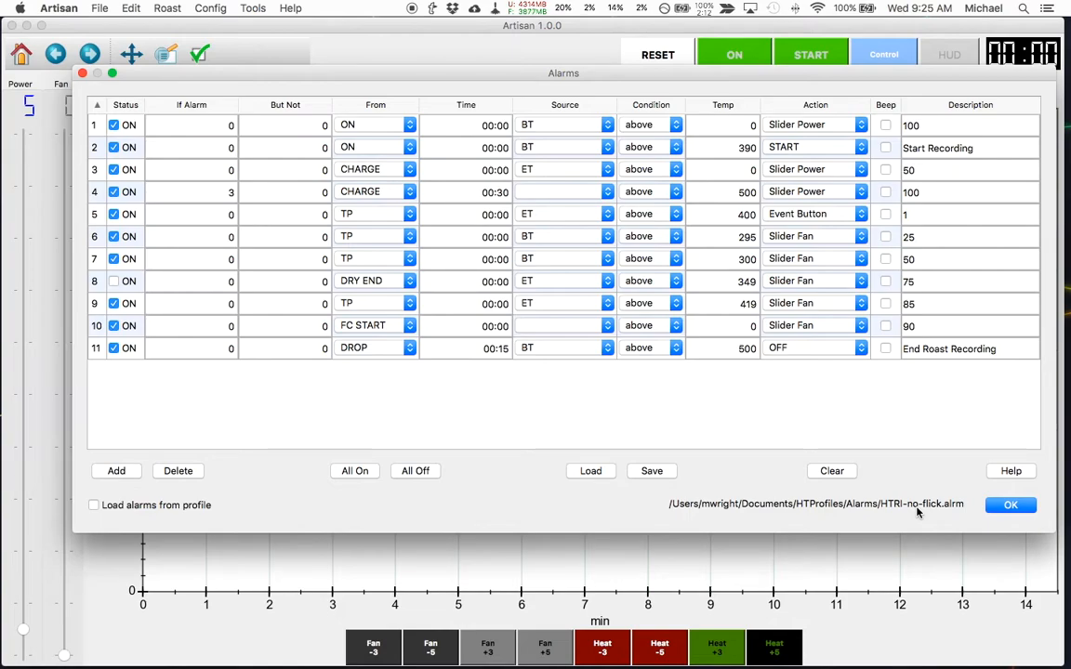
{"action": "mouse_move", "coordinate": [579, 441]}
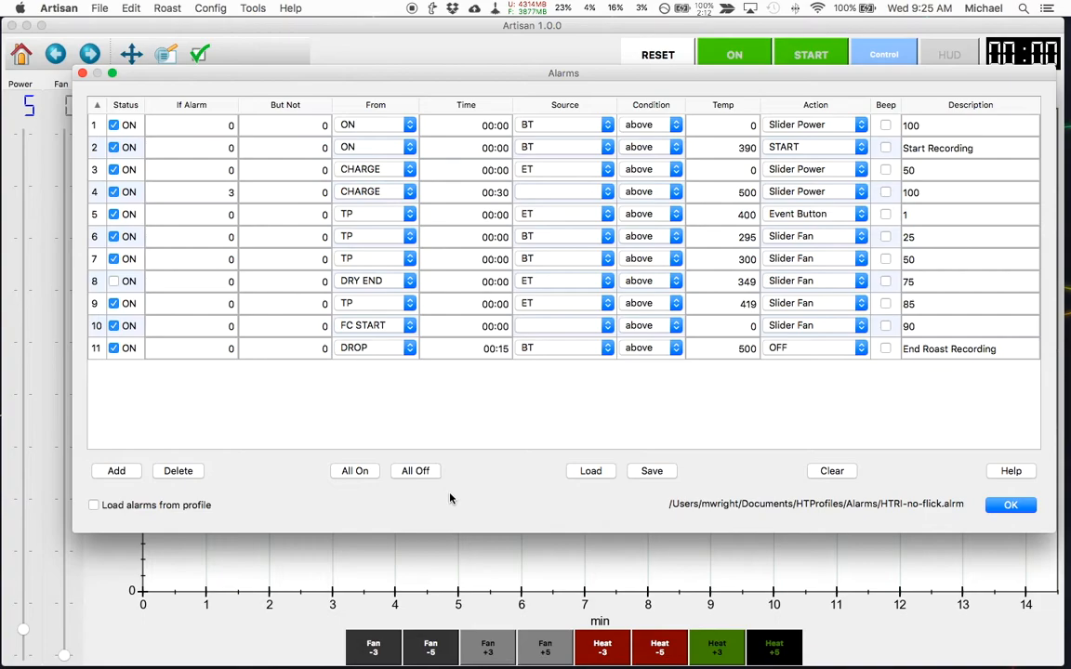
{"action": "mouse_move", "coordinate": [491, 506]}
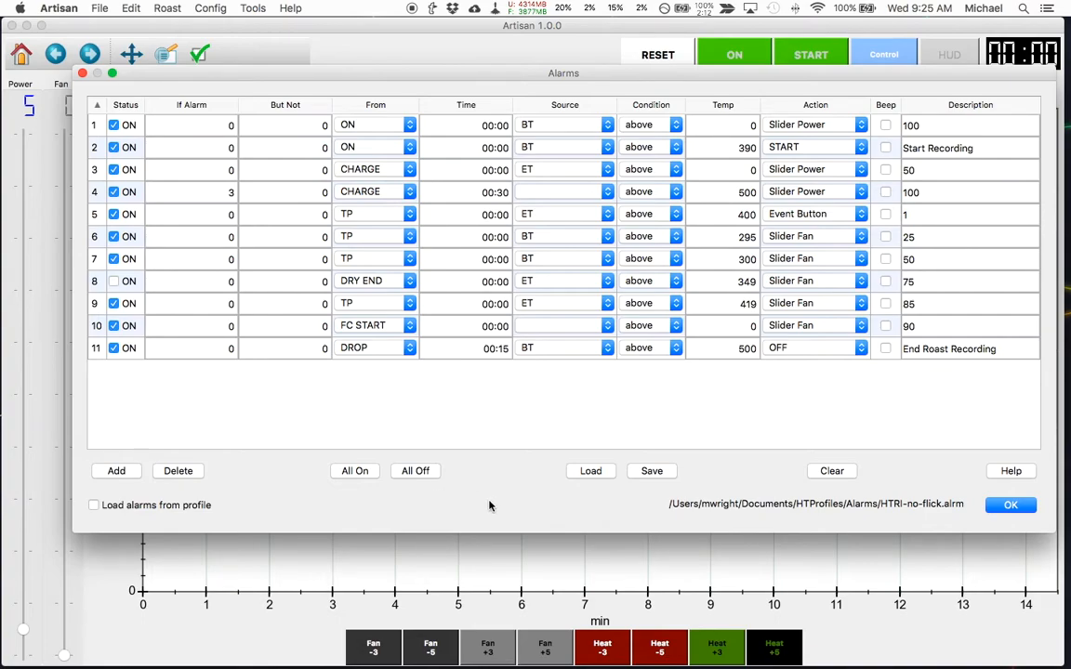
{"action": "mouse_move", "coordinate": [487, 478]}
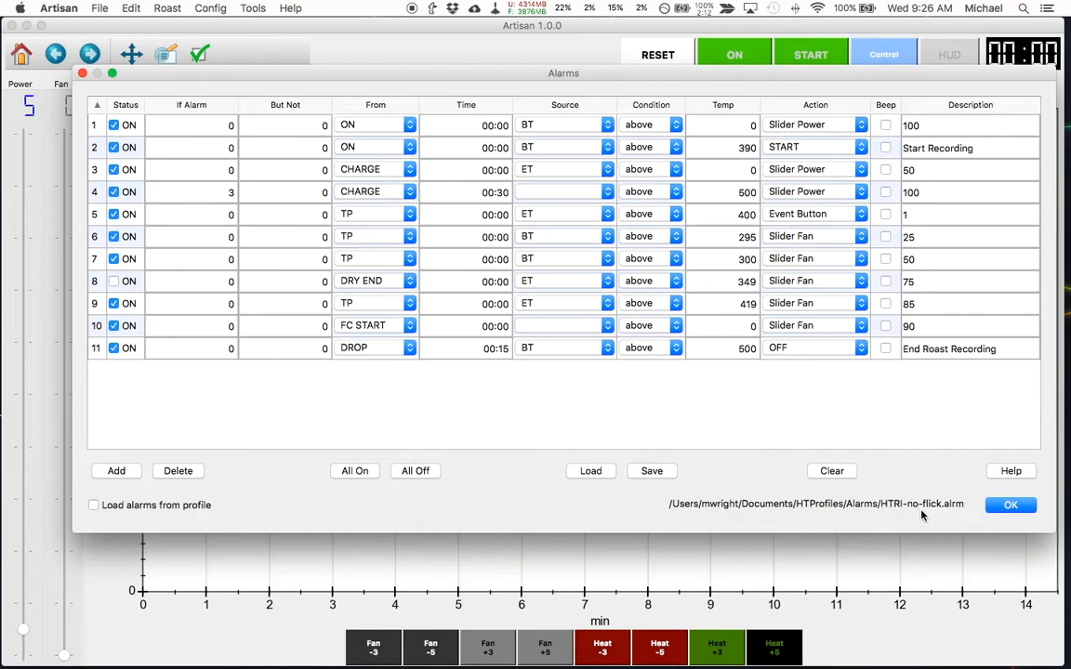
{"action": "mouse_move", "coordinate": [915, 518]}
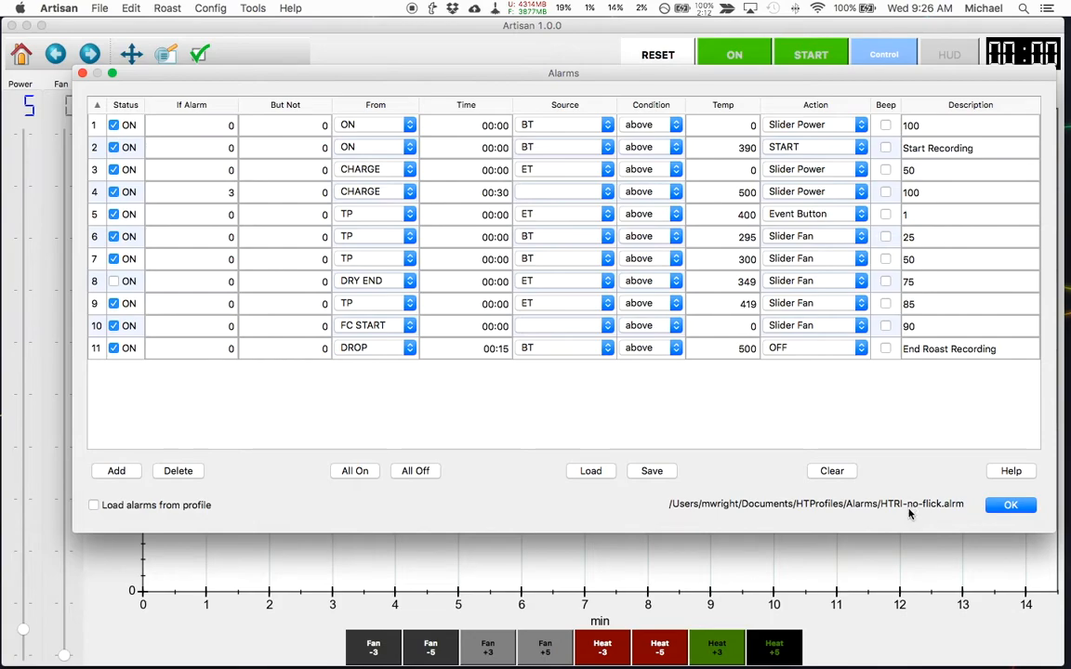
{"action": "mouse_move", "coordinate": [899, 520]}
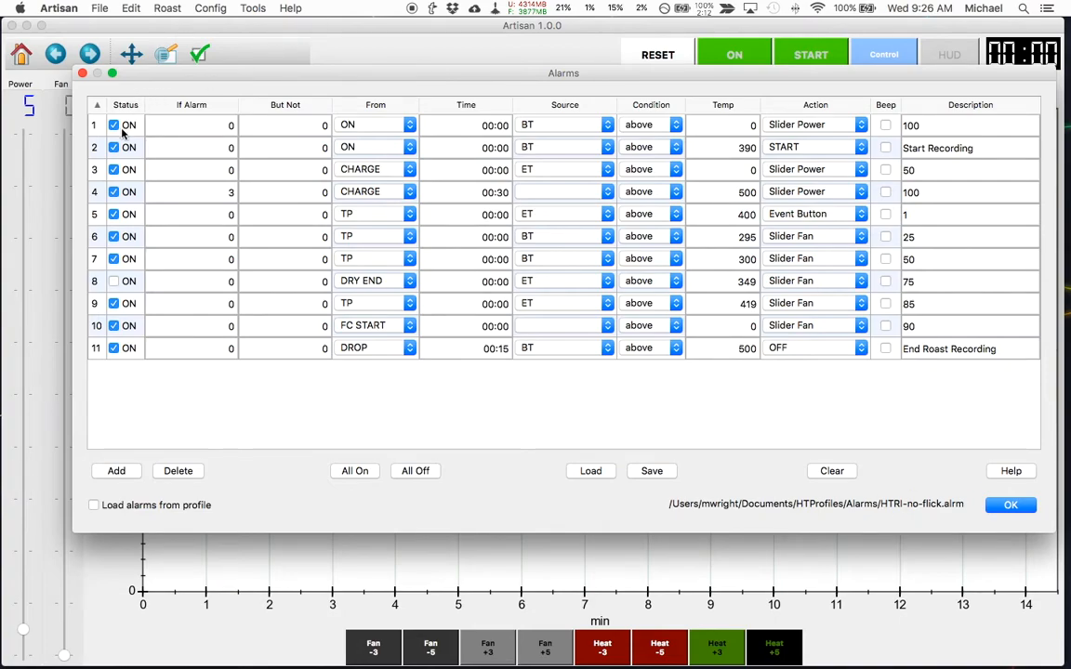
{"action": "mouse_move", "coordinate": [414, 285]}
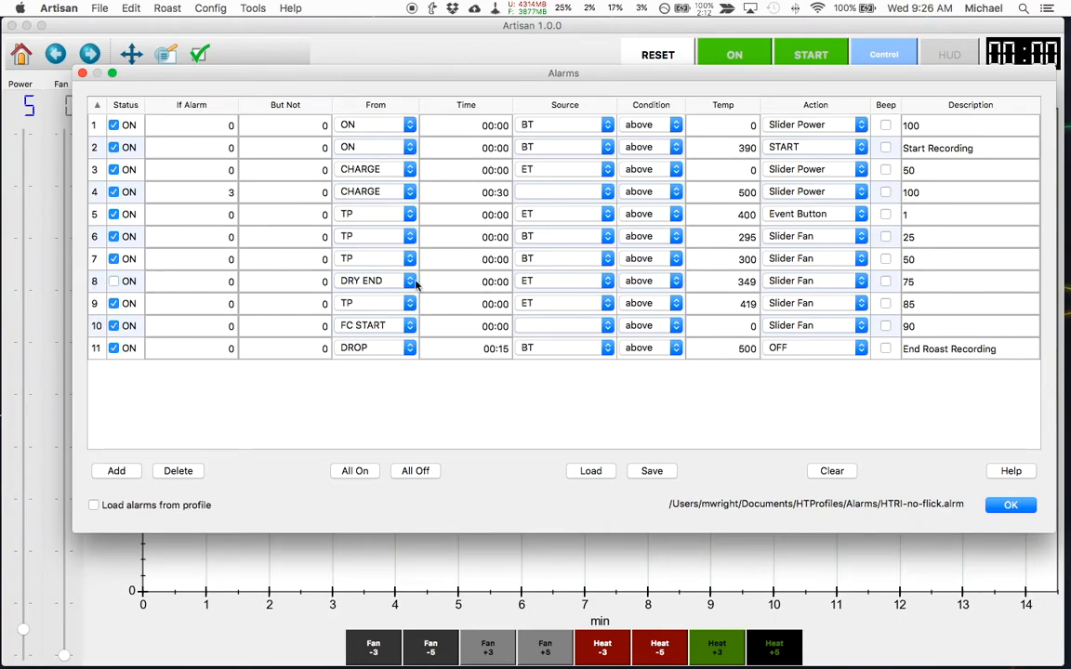
{"action": "mouse_move", "coordinate": [623, 286]}
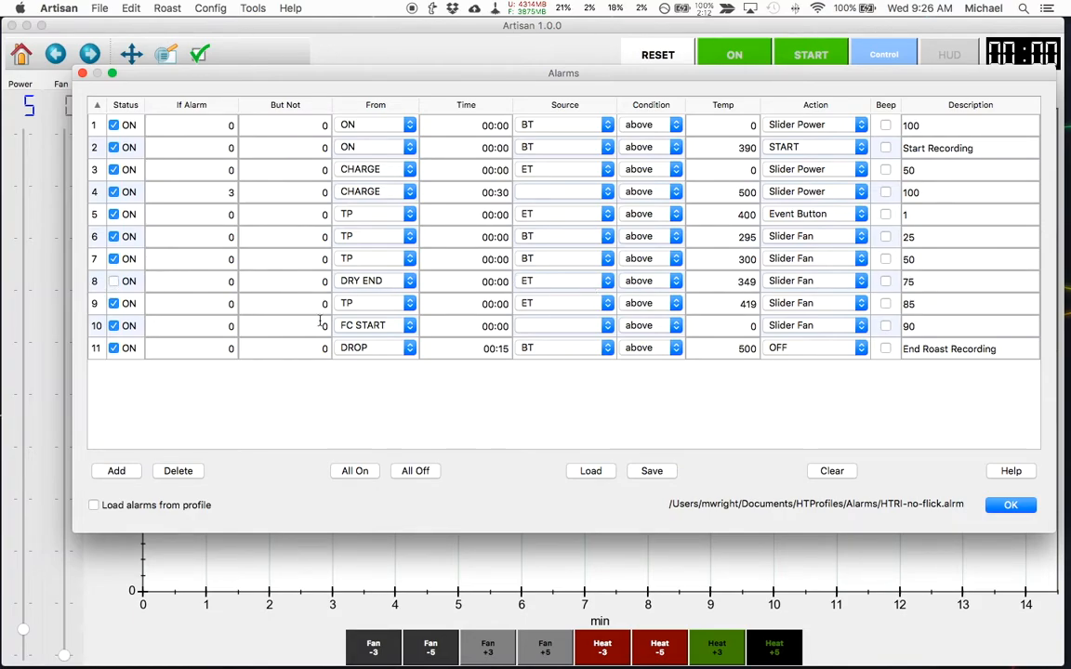
{"action": "mouse_move", "coordinate": [885, 293]}
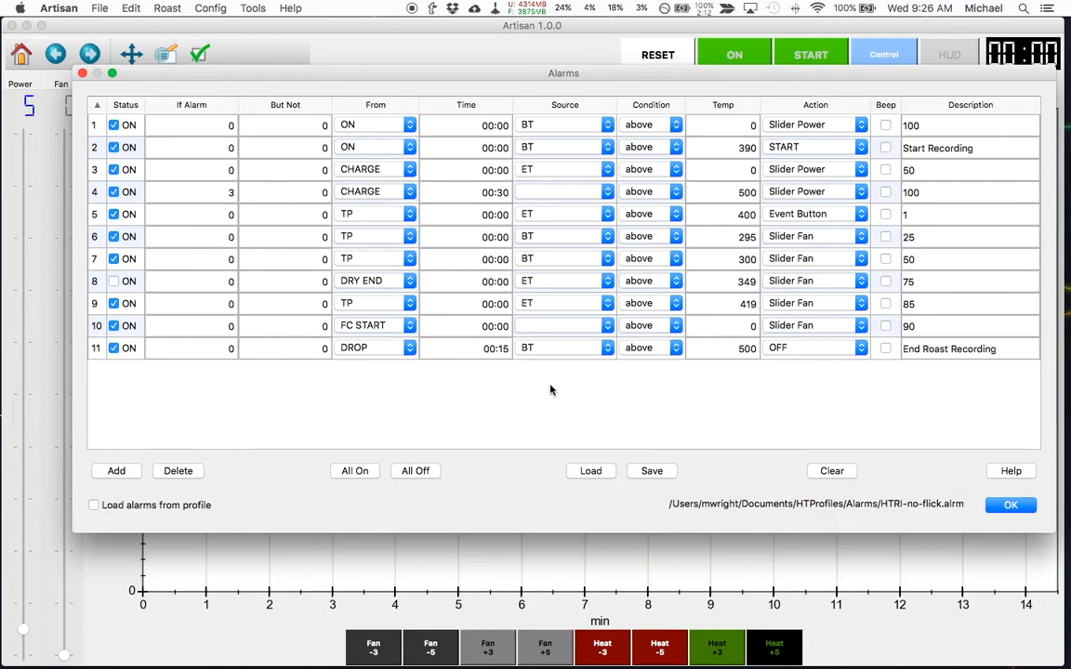
{"action": "mouse_move", "coordinate": [269, 374]}
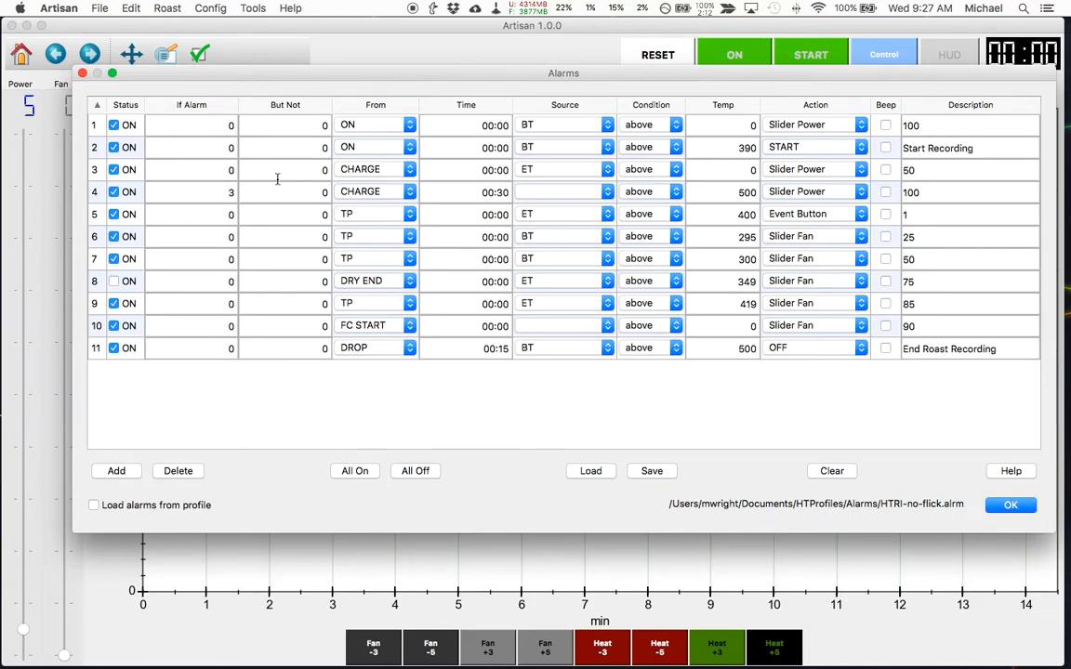
{"action": "mouse_move", "coordinate": [209, 191]}
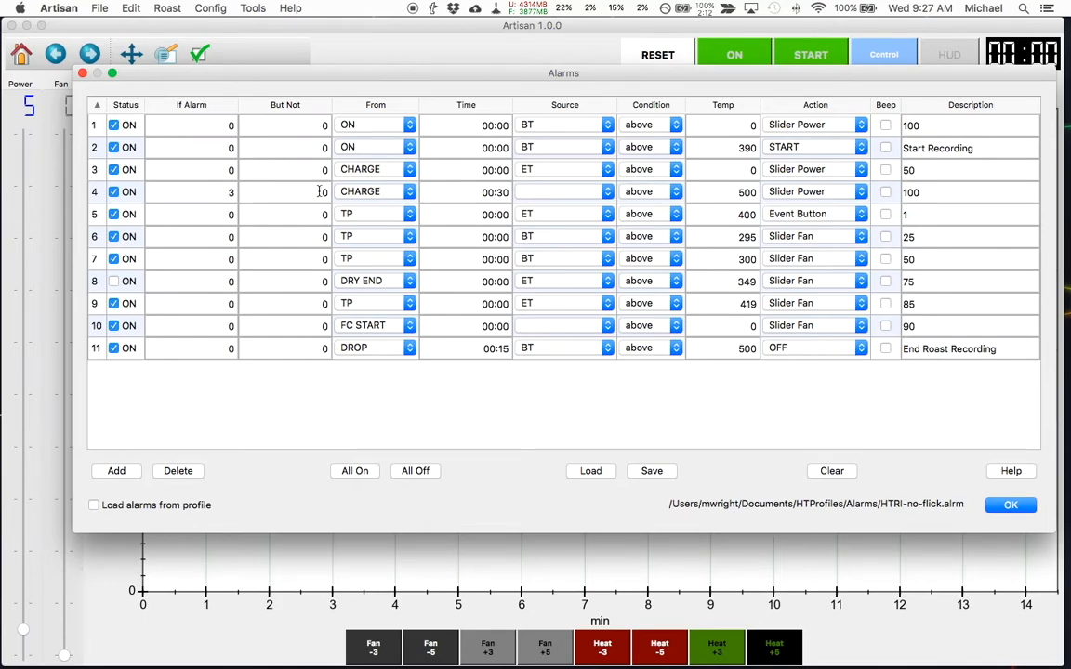
{"action": "mouse_move", "coordinate": [306, 194]}
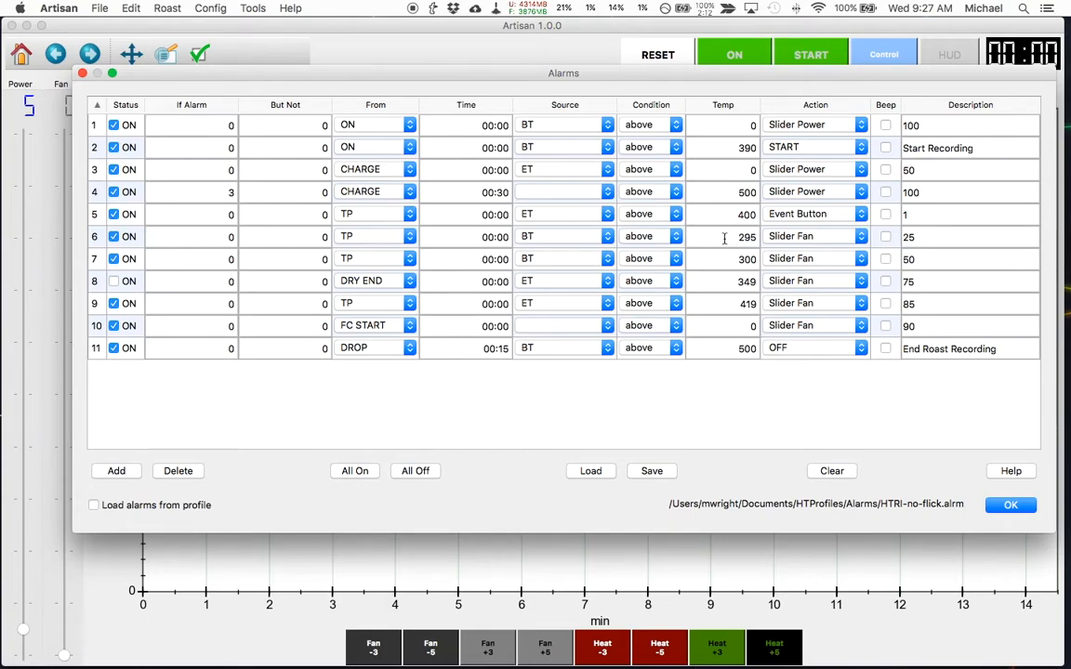
{"action": "mouse_move", "coordinate": [860, 373]}
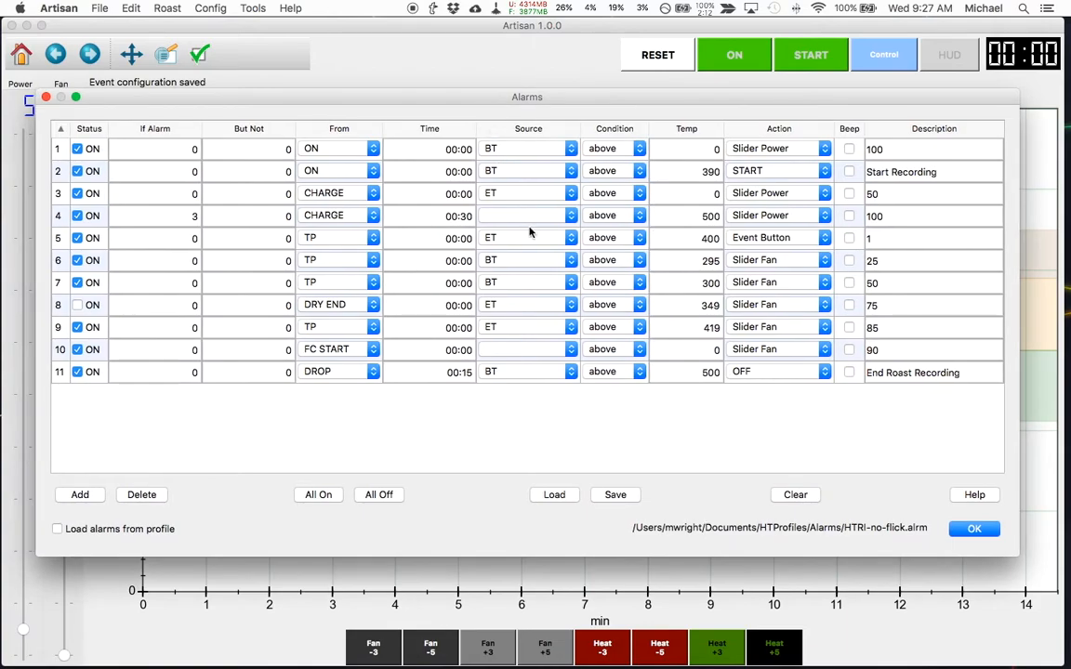
{"action": "mouse_move", "coordinate": [672, 448]}
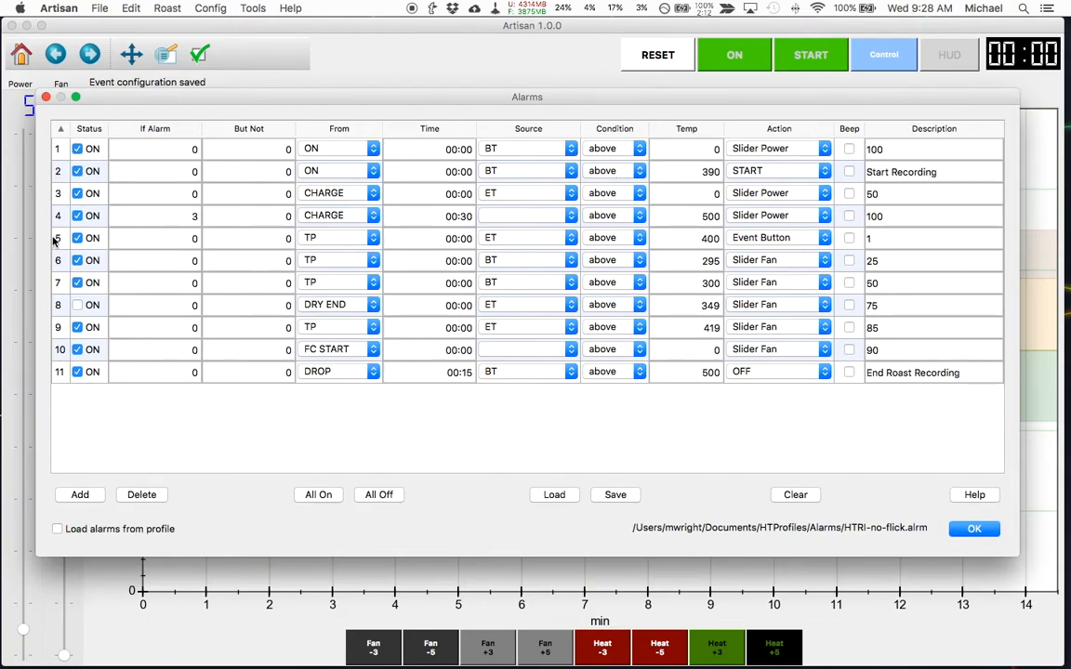
{"action": "left_click", "coordinate": [60, 372]}
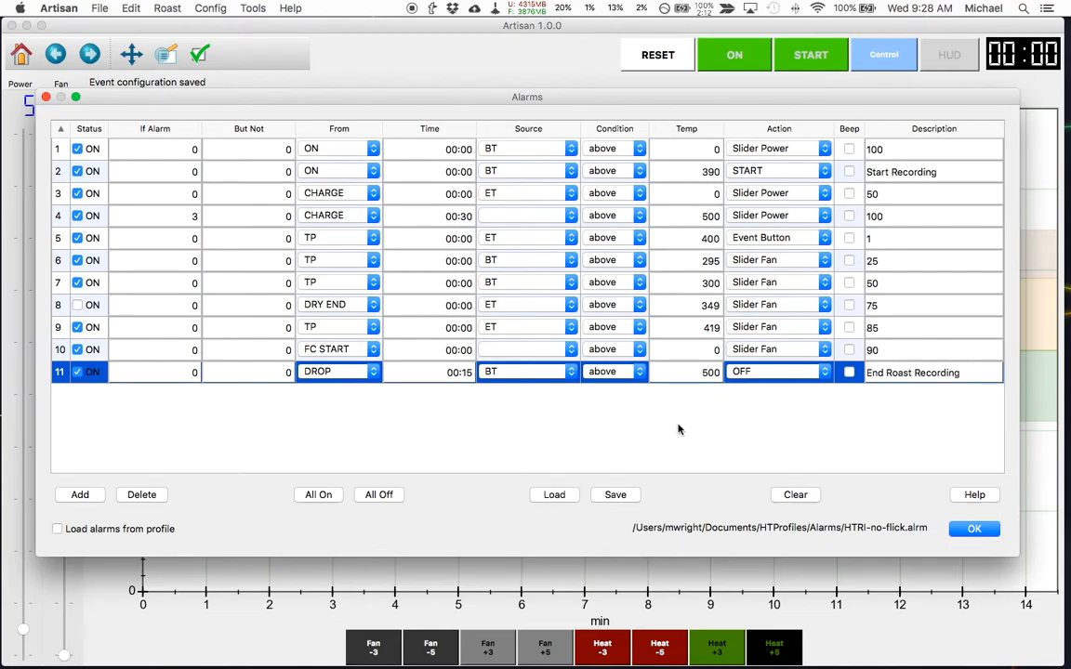
{"action": "mouse_move", "coordinate": [703, 444]}
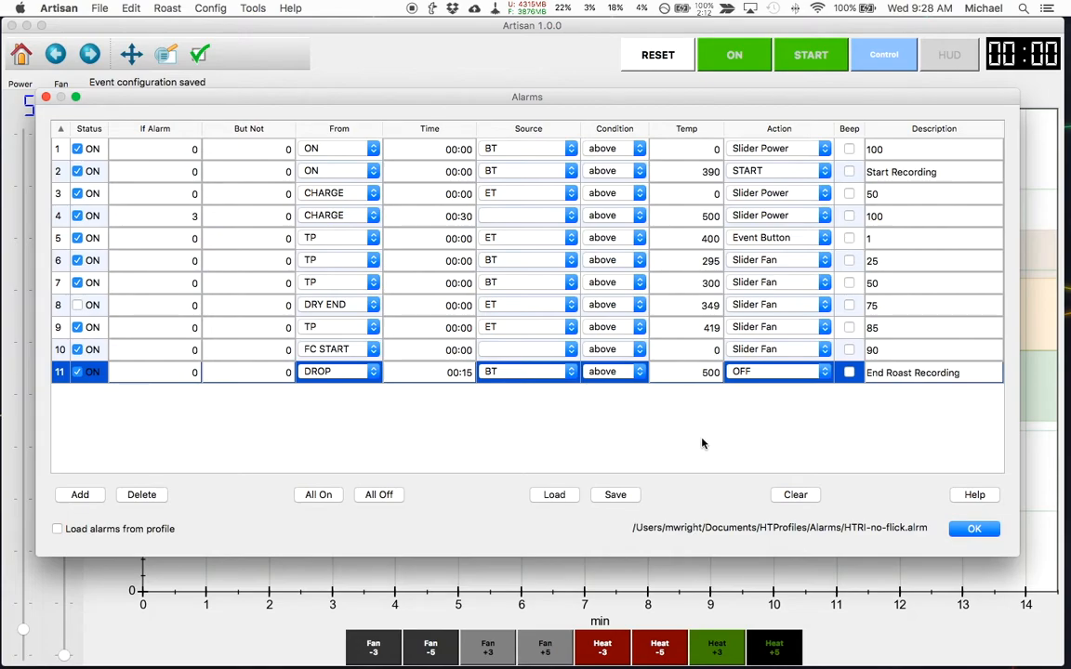
{"action": "left_click", "coordinate": [975, 530]}
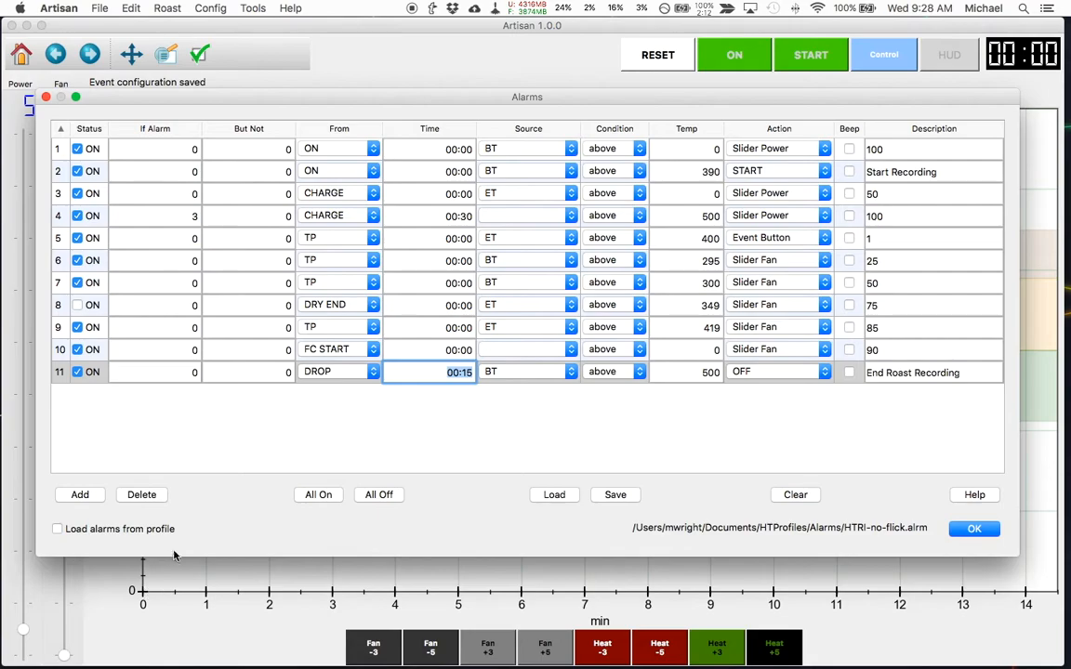
{"action": "mouse_move", "coordinate": [143, 579]}
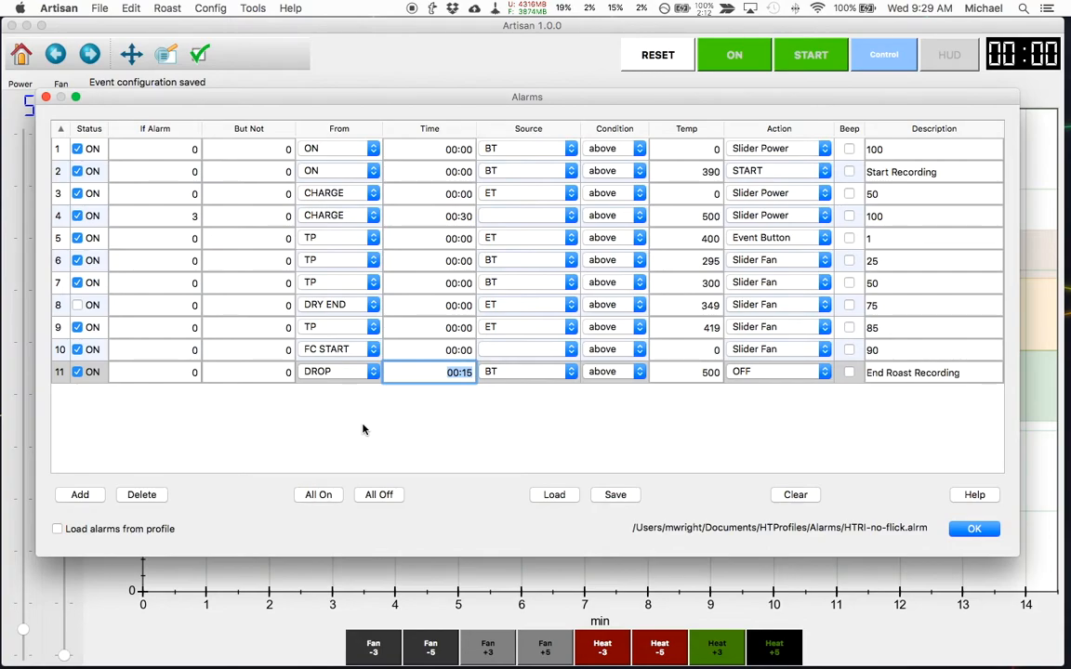
{"action": "mouse_move", "coordinate": [673, 129]}
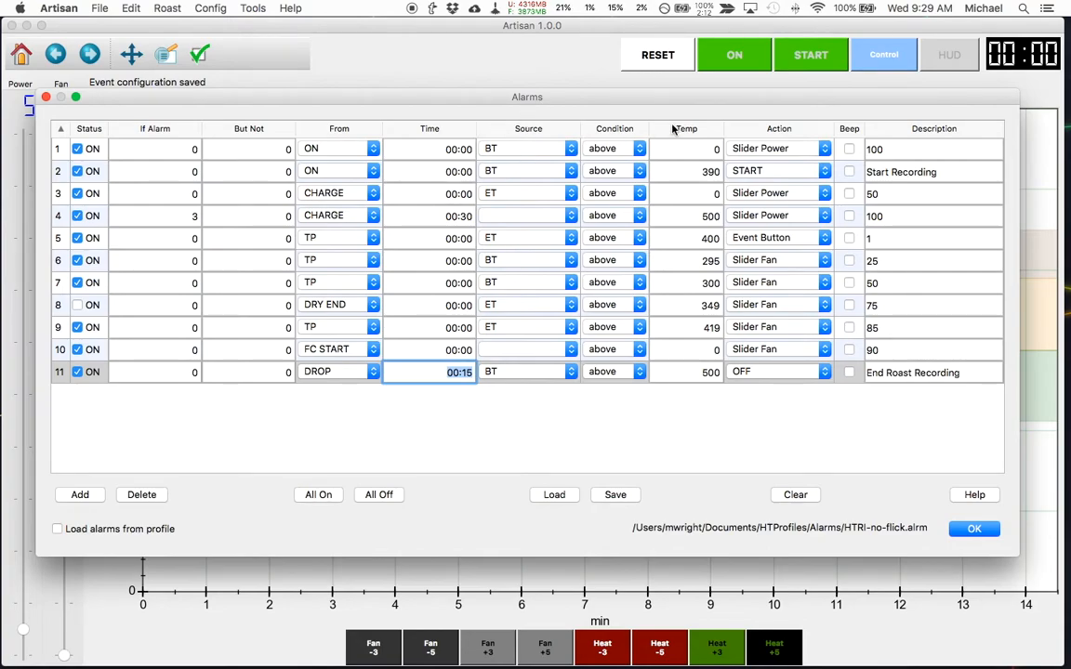
{"action": "left_click", "coordinate": [733, 54]}
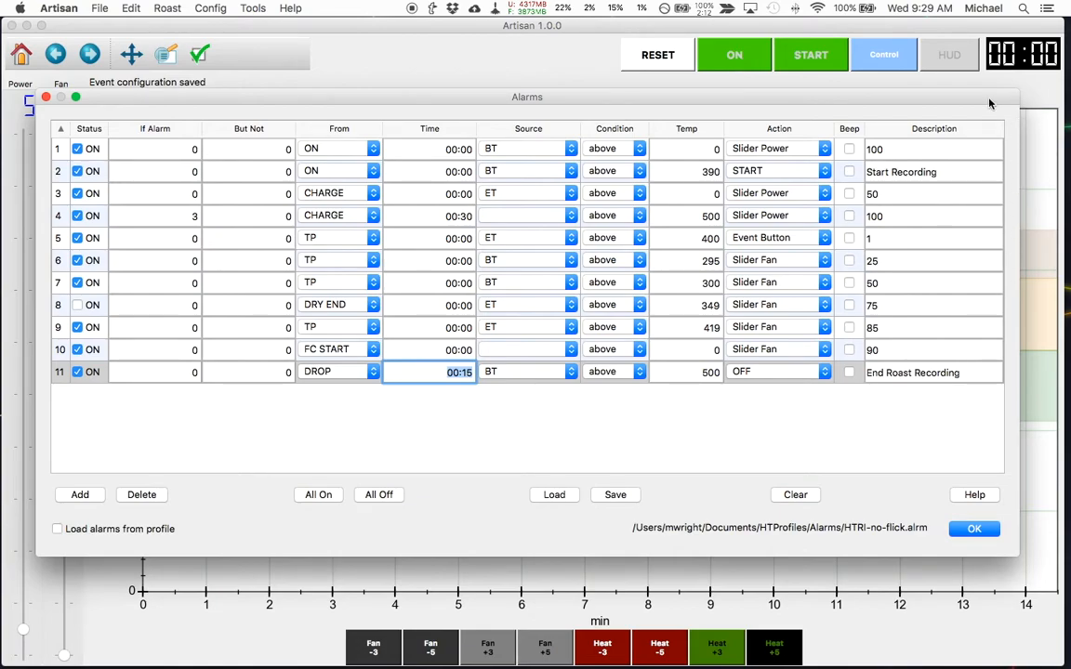
{"action": "mouse_move", "coordinate": [932, 105]}
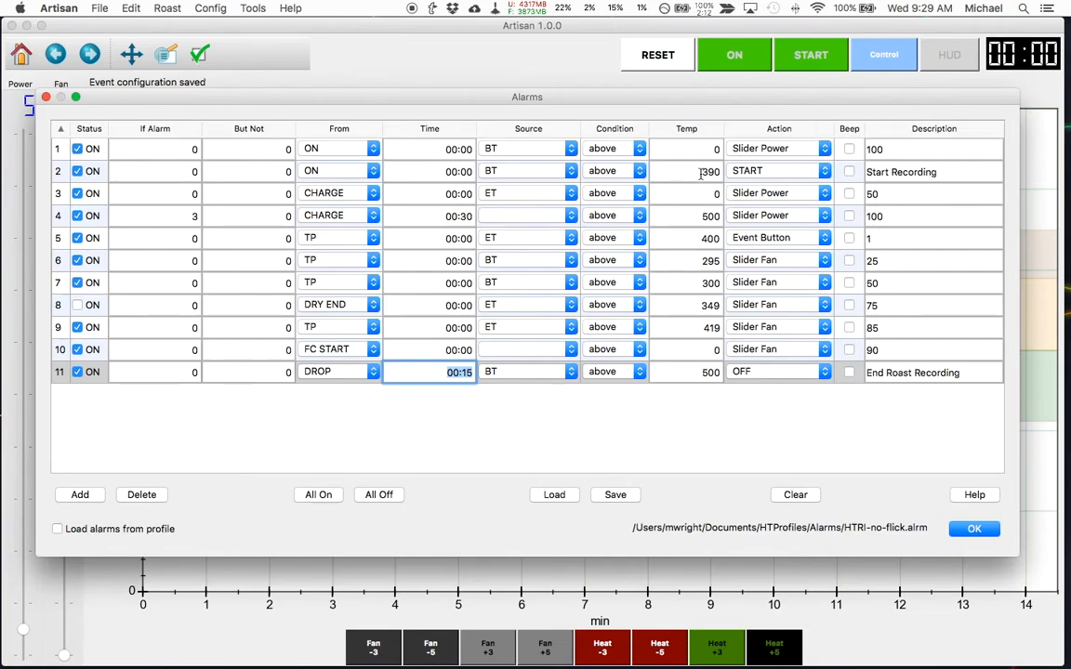
{"action": "mouse_move", "coordinate": [932, 171]}
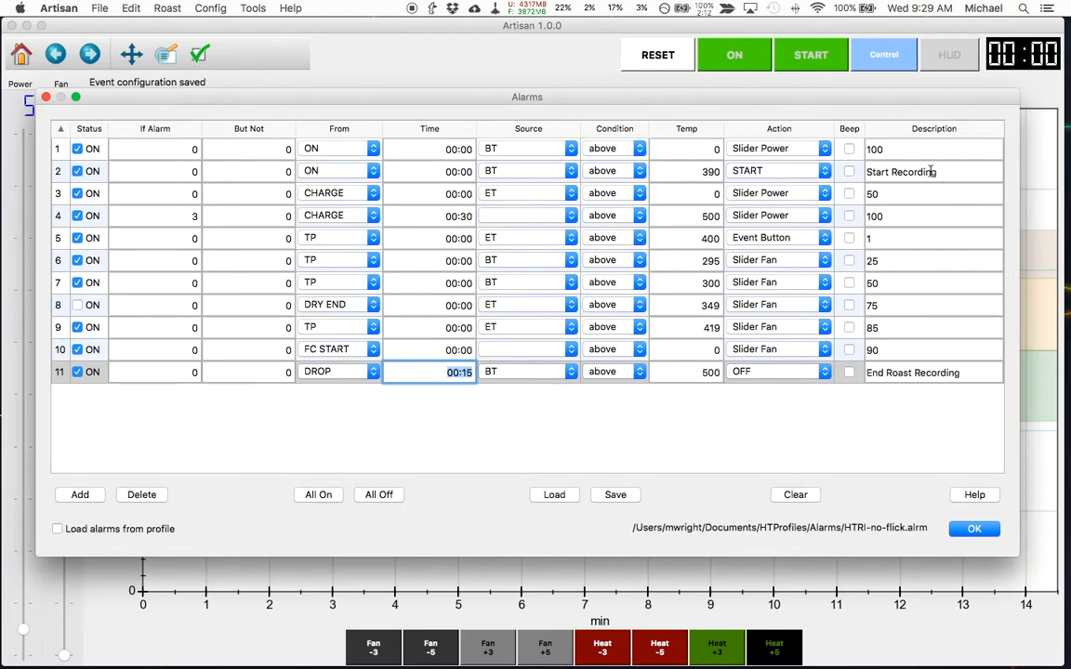
{"action": "mouse_move", "coordinate": [941, 174]}
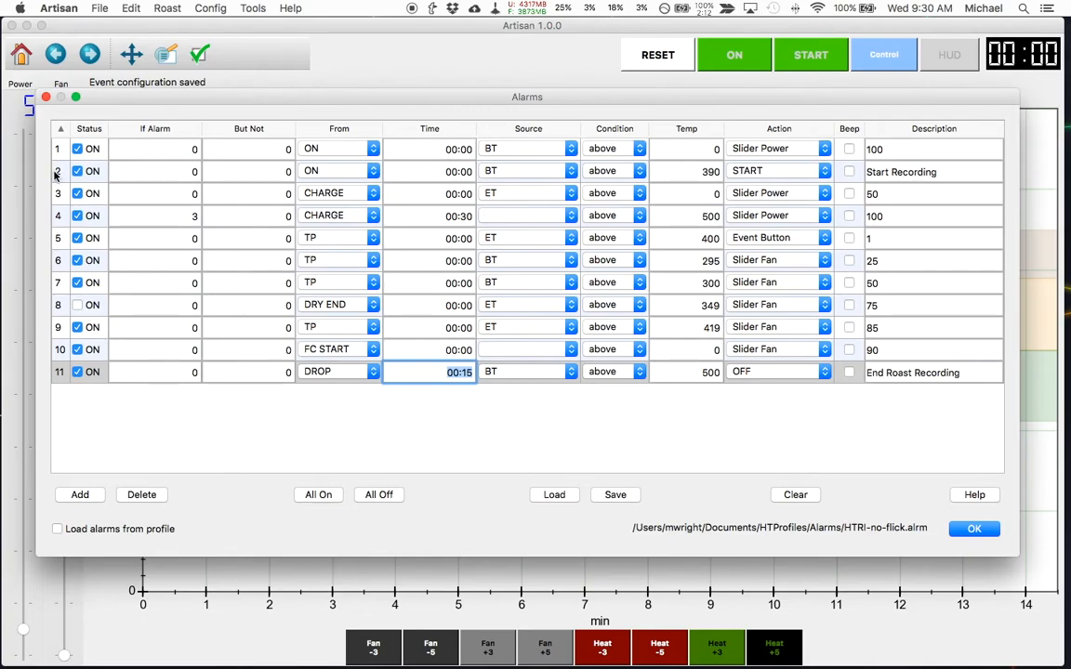
{"action": "left_click", "coordinate": [167, 171]}
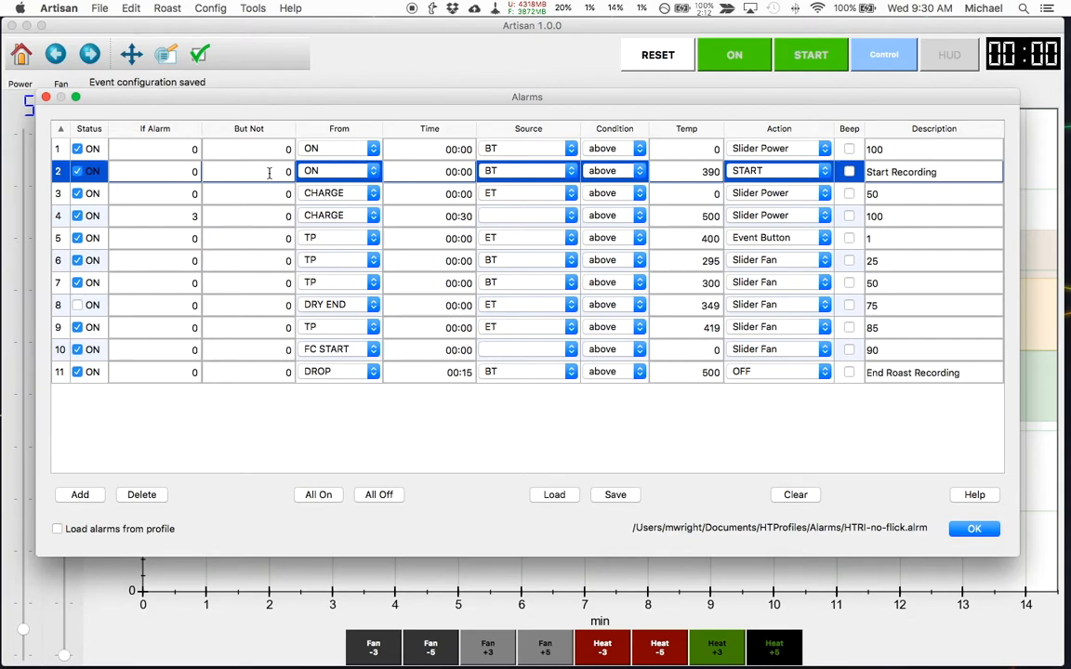
{"action": "left_click", "coordinate": [372, 170]}
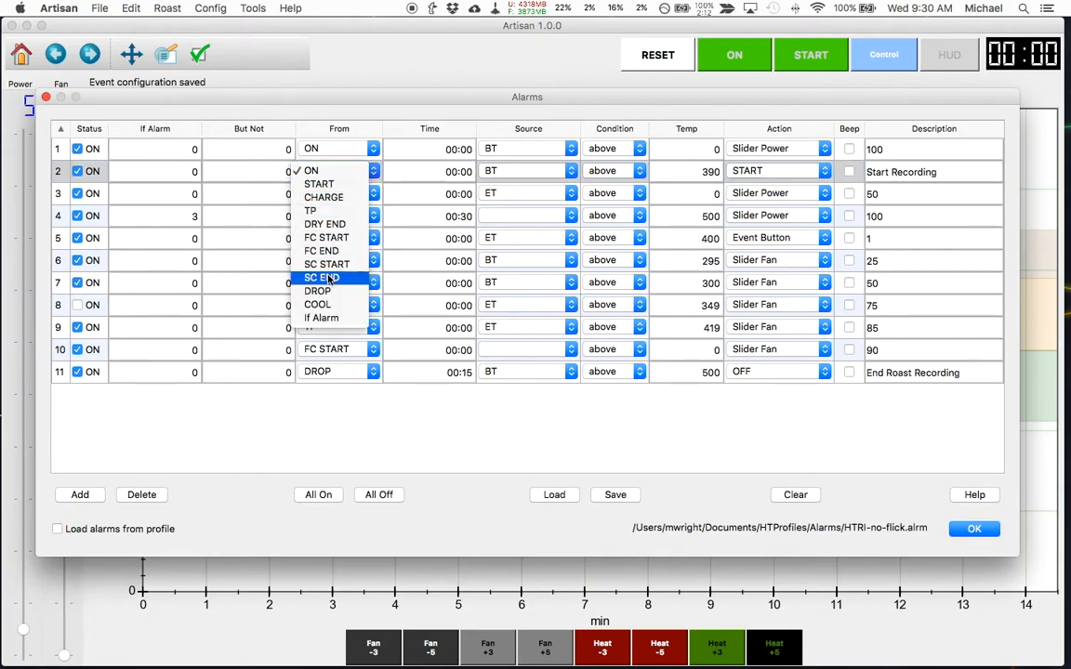
{"action": "mouse_move", "coordinate": [324, 224]}
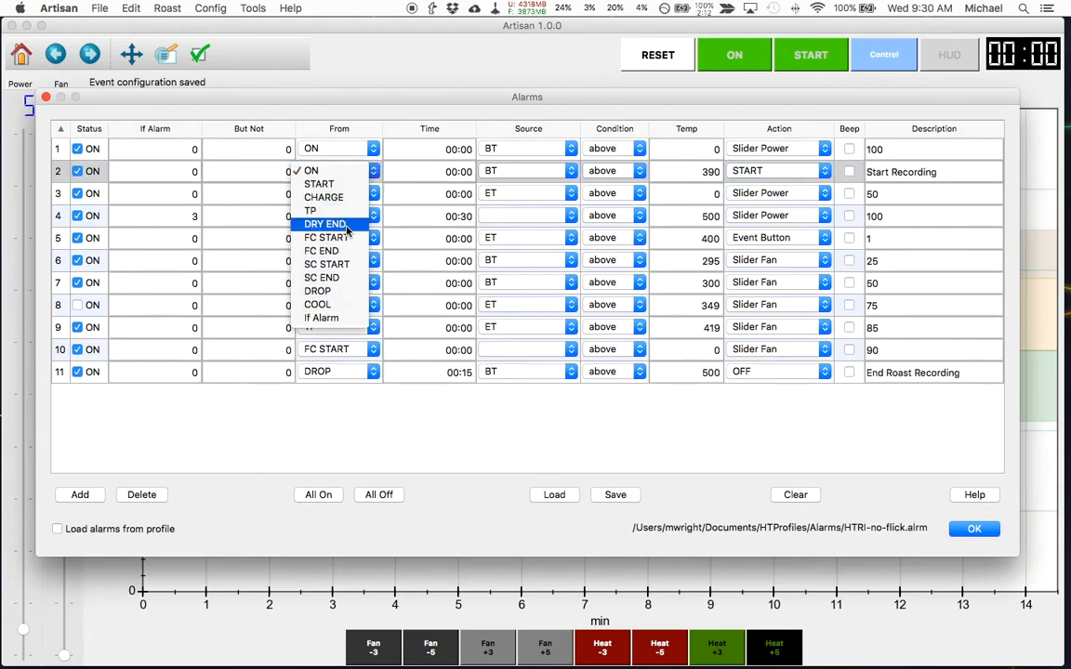
{"action": "mouse_move", "coordinate": [348, 171]}
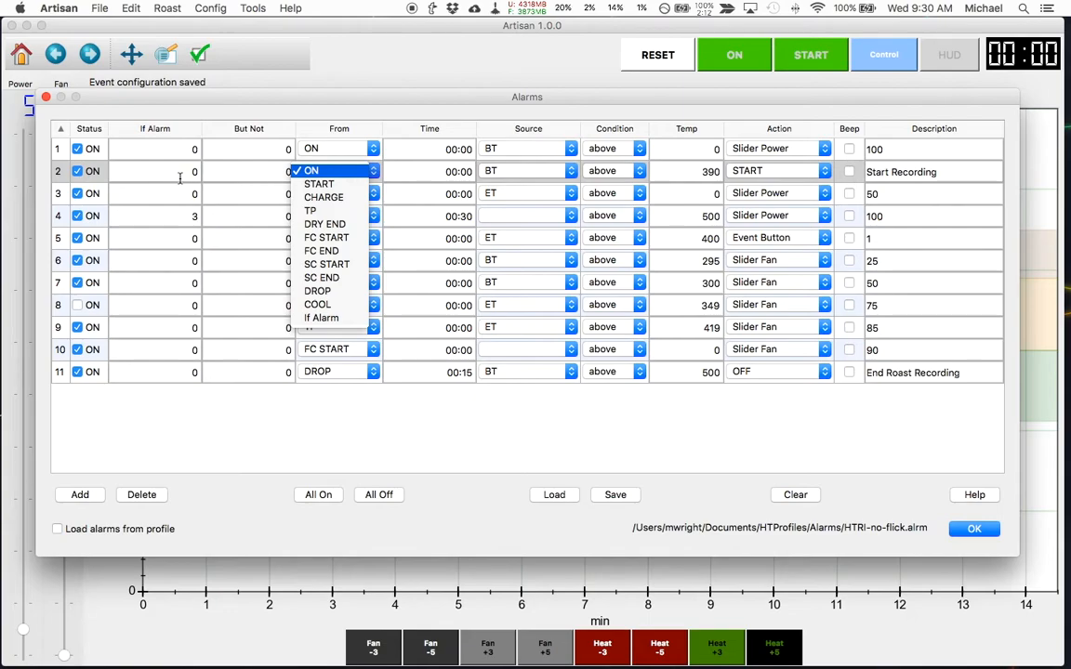
{"action": "left_click", "coordinate": [973, 529]}
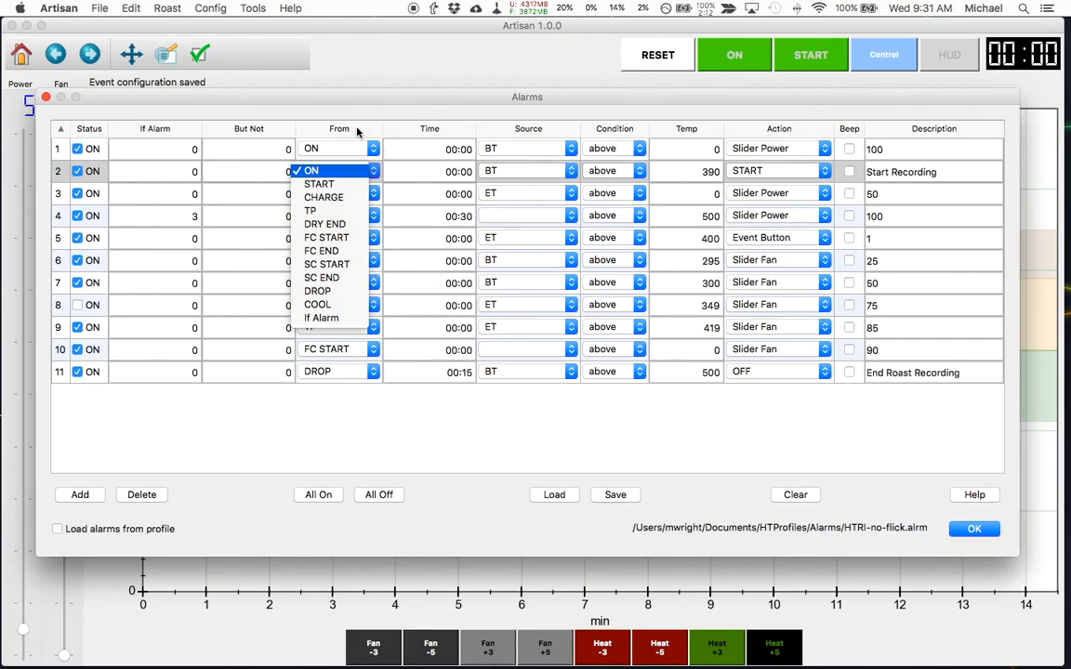
{"action": "mouse_move", "coordinate": [312, 211]}
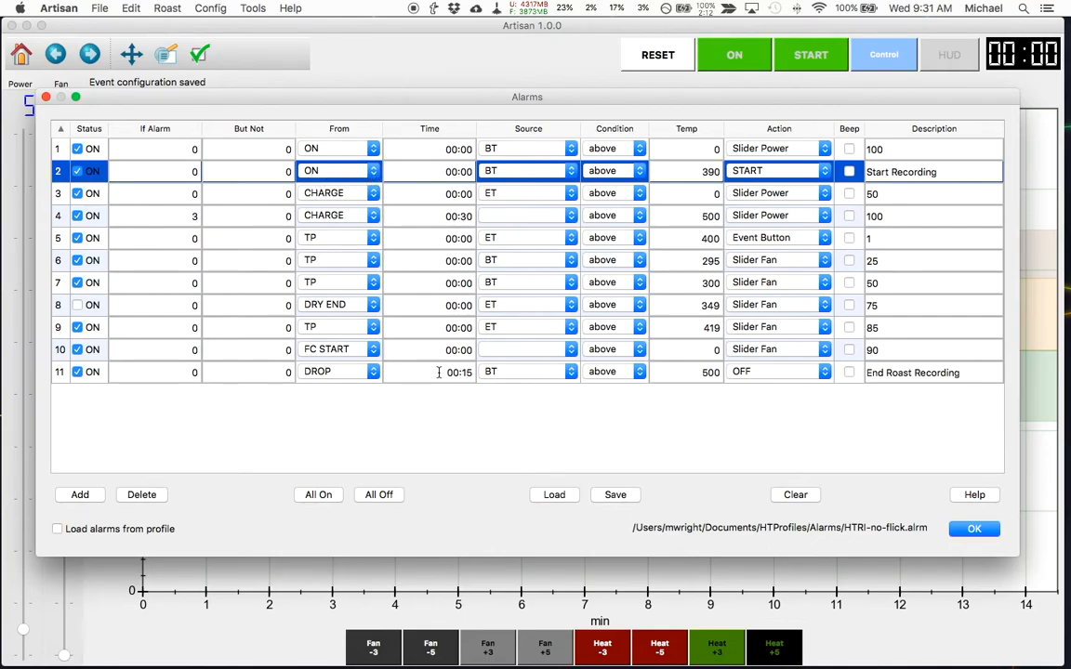
{"action": "mouse_move", "coordinate": [408, 379]}
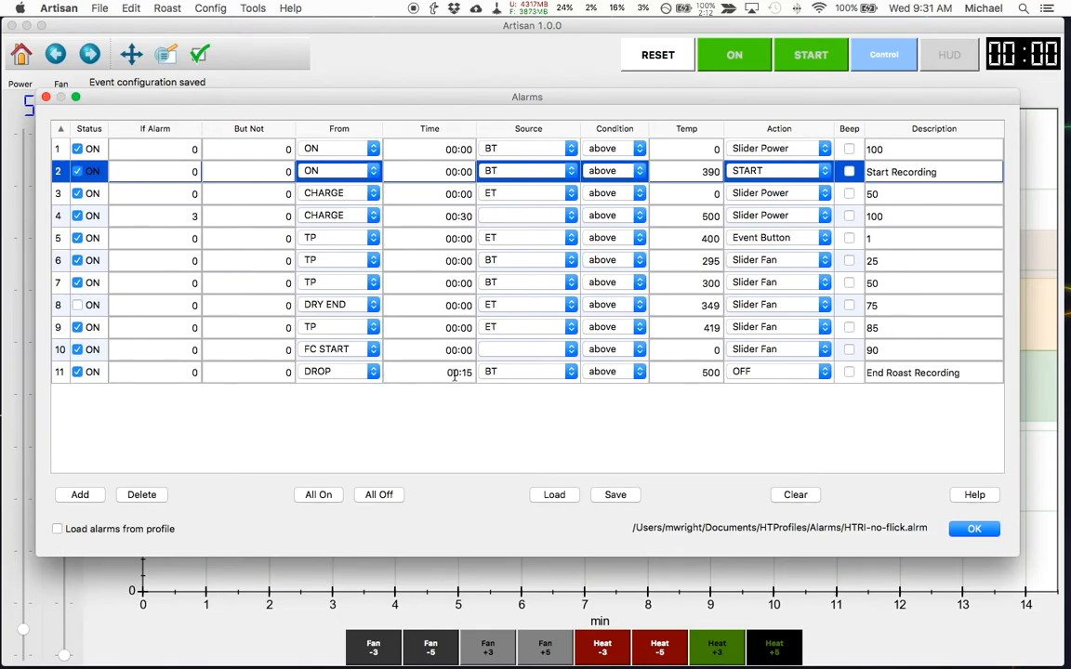
{"action": "left_click", "coordinate": [448, 372]}
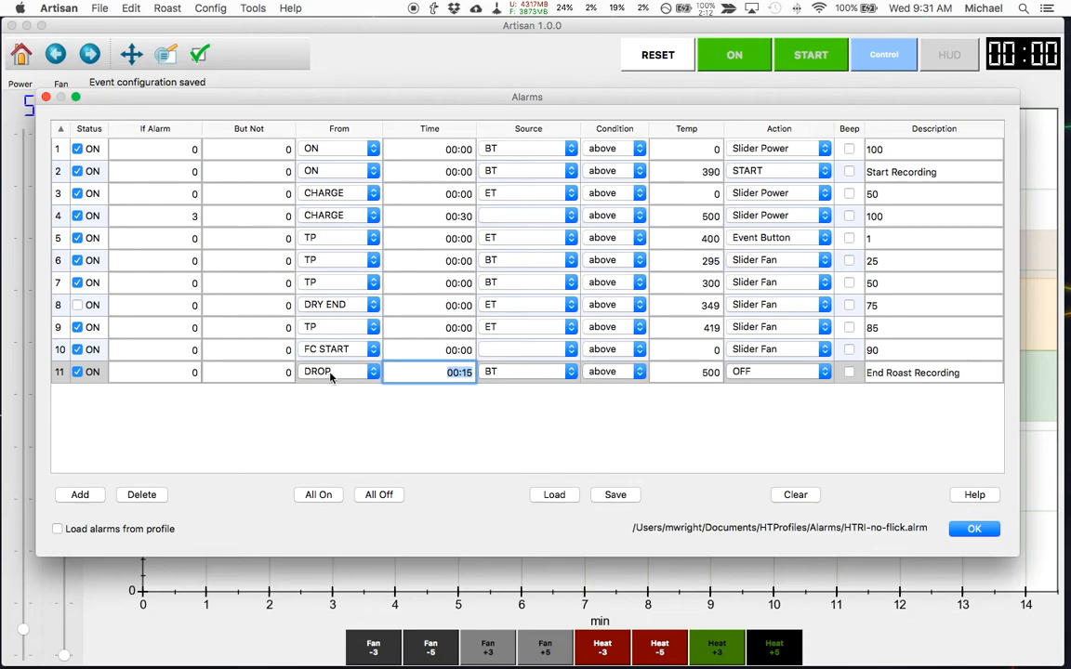
{"action": "mouse_move", "coordinate": [335, 373]}
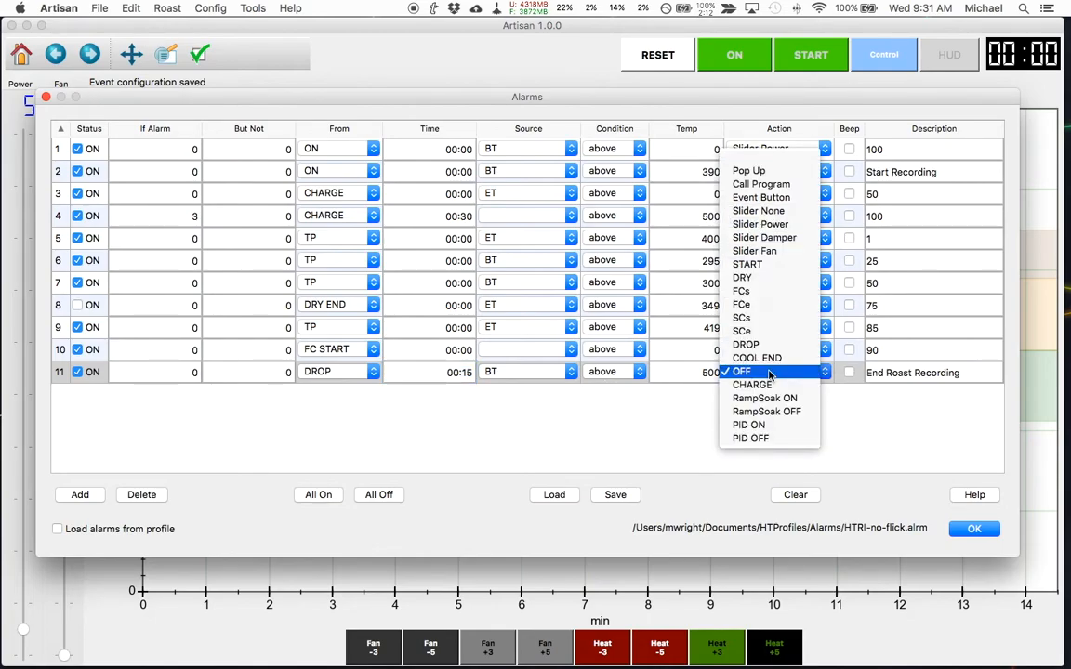
{"action": "left_click", "coordinate": [743, 372]}
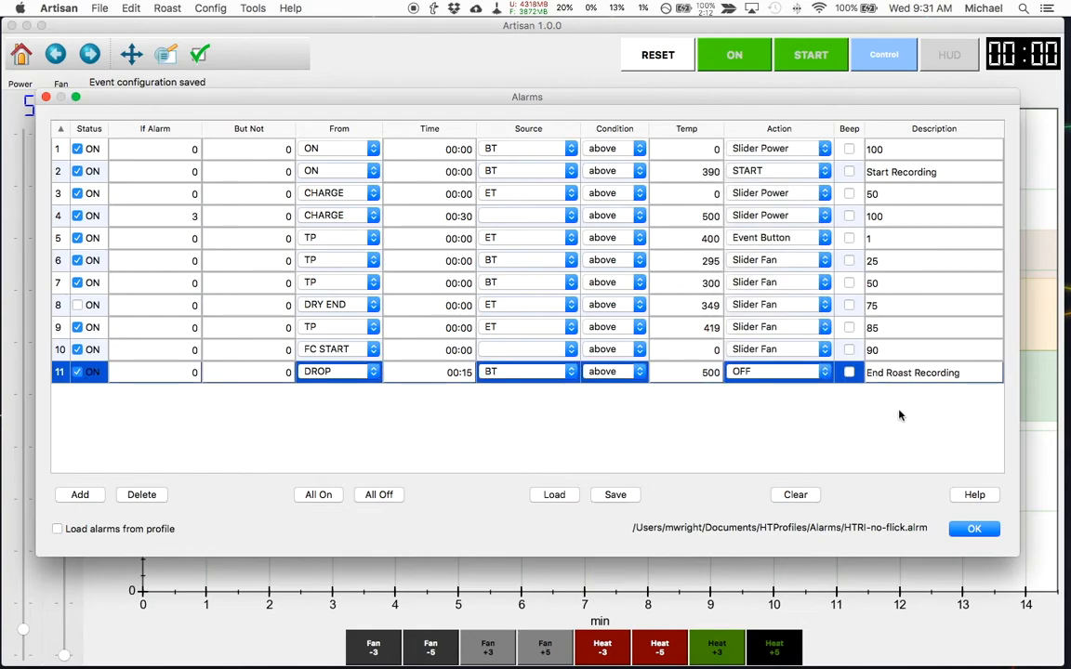
{"action": "mouse_move", "coordinate": [45, 171]}
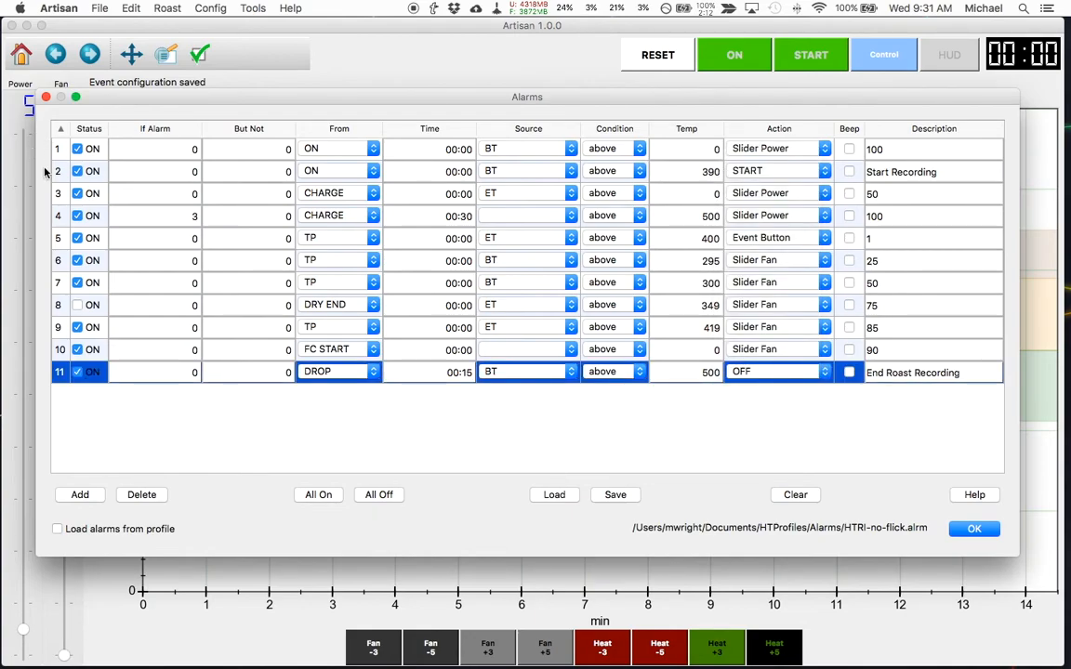
{"action": "left_click", "coordinate": [58, 171]}
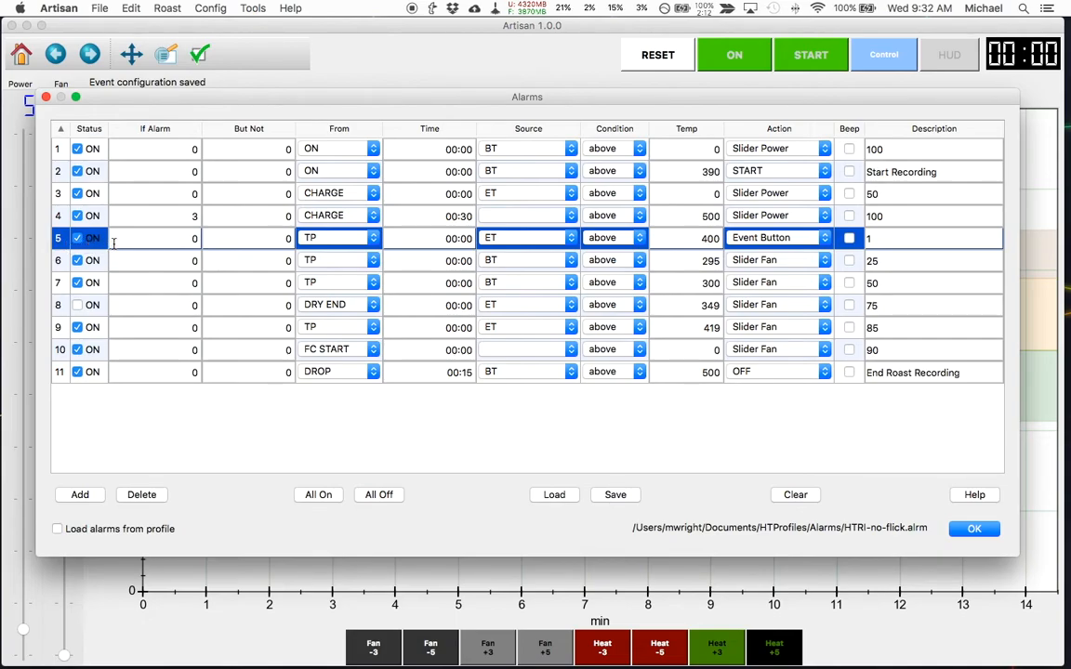
{"action": "mouse_move", "coordinate": [213, 238]}
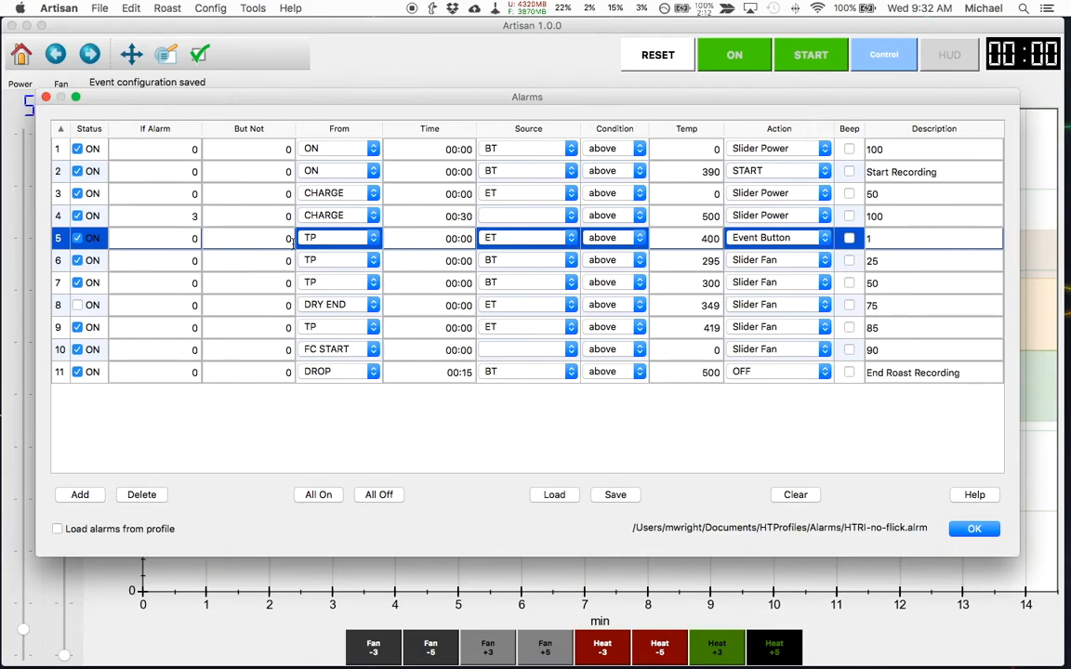
{"action": "left_click", "coordinate": [372, 238]}
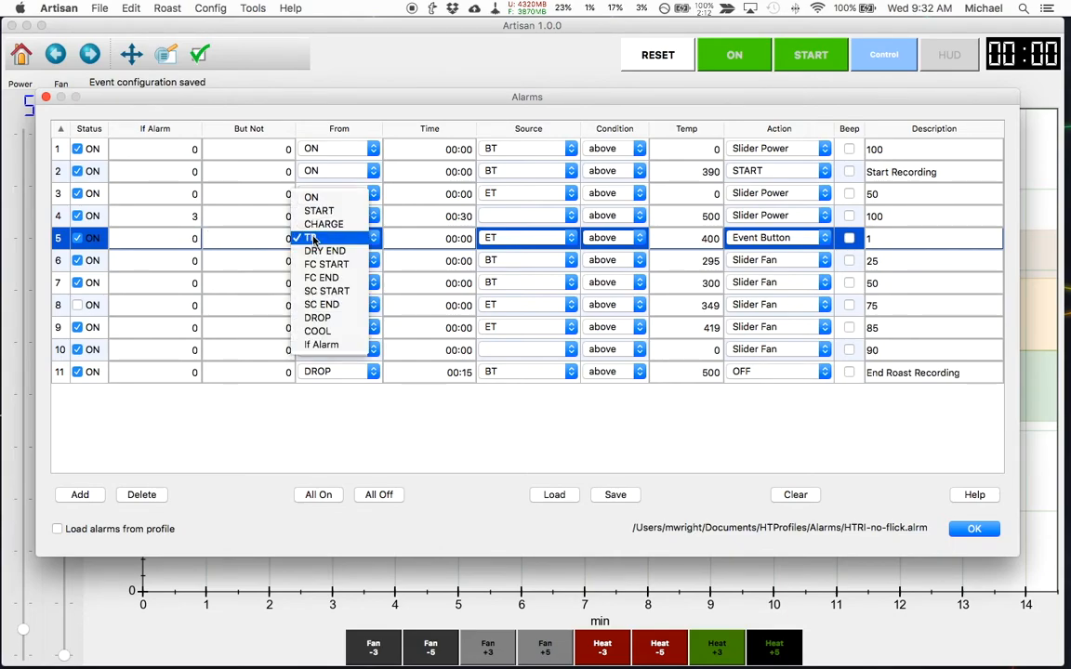
{"action": "left_click", "coordinate": [312, 237]}
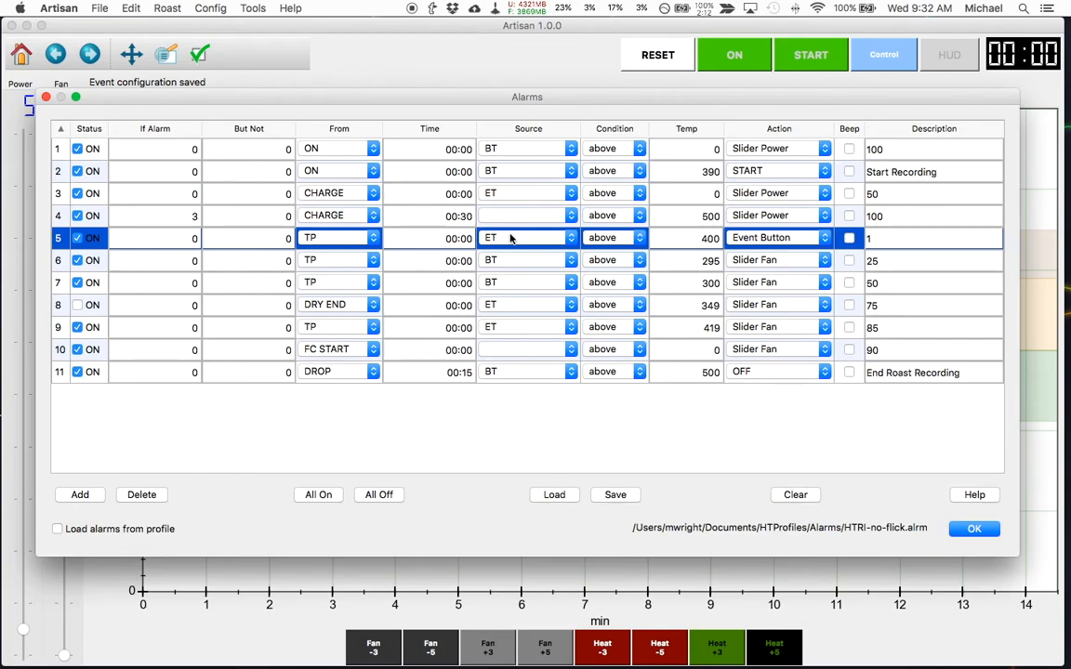
{"action": "mouse_move", "coordinate": [779, 237]}
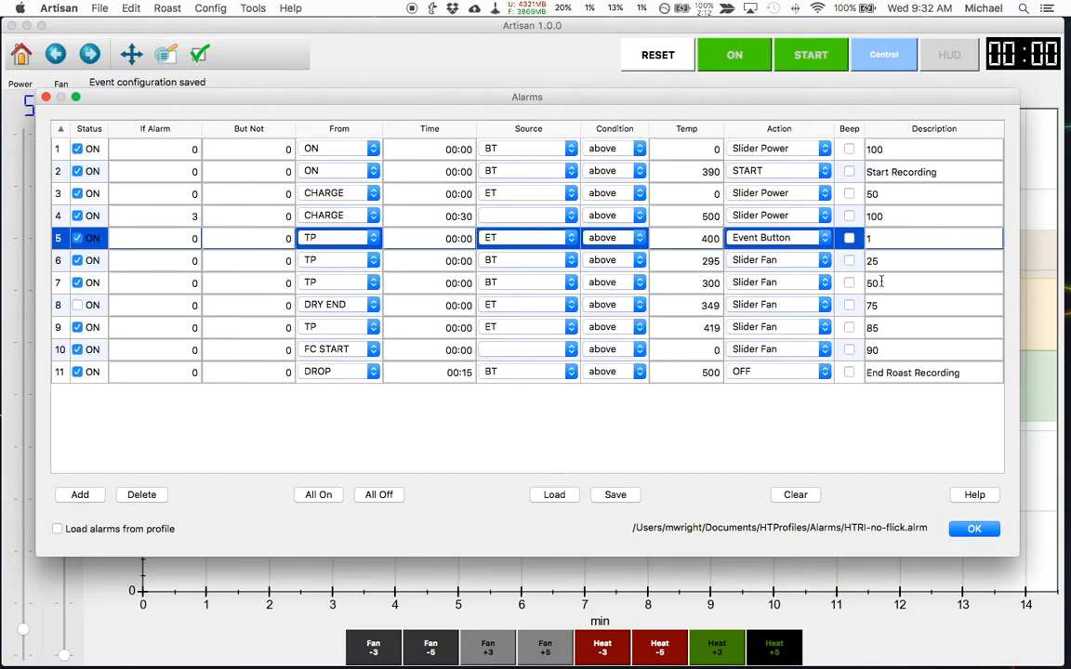
Close Alarms, confirm ET 401's button action stays None, and cancel the Events dialog
{"action": "left_click", "coordinate": [978, 529]}
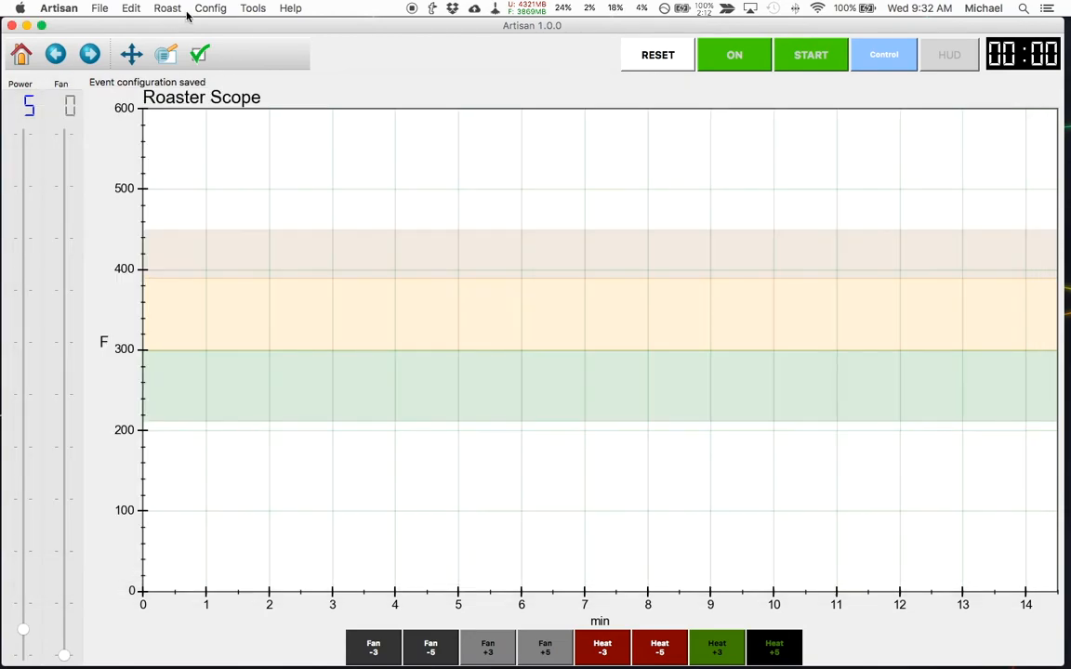
{"action": "left_click", "coordinate": [210, 8]}
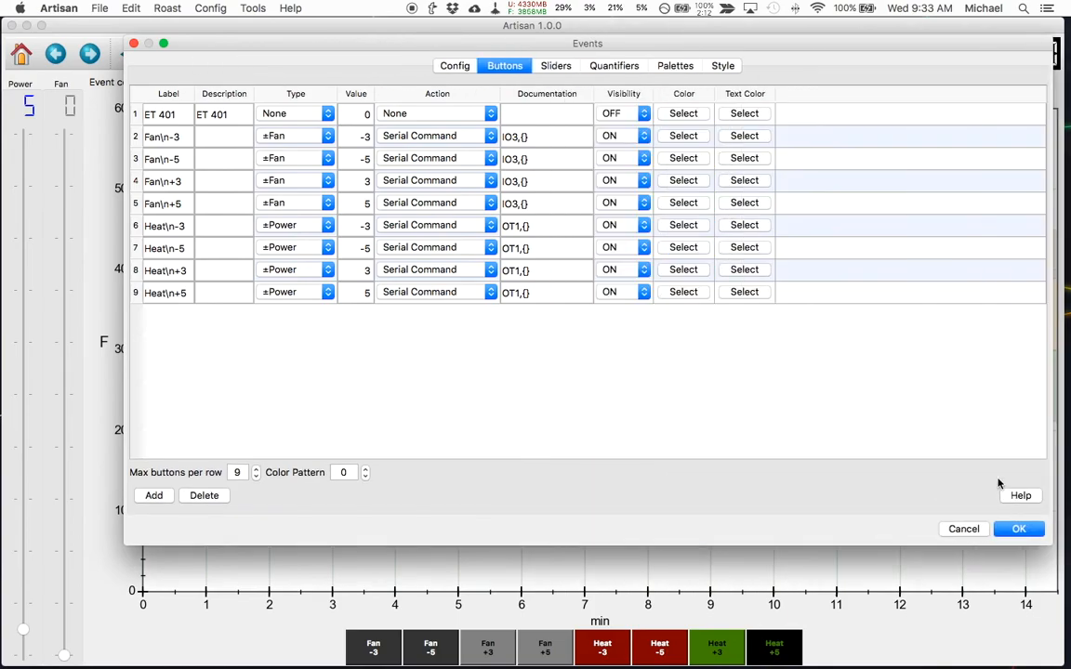
{"action": "left_click", "coordinate": [168, 114]}
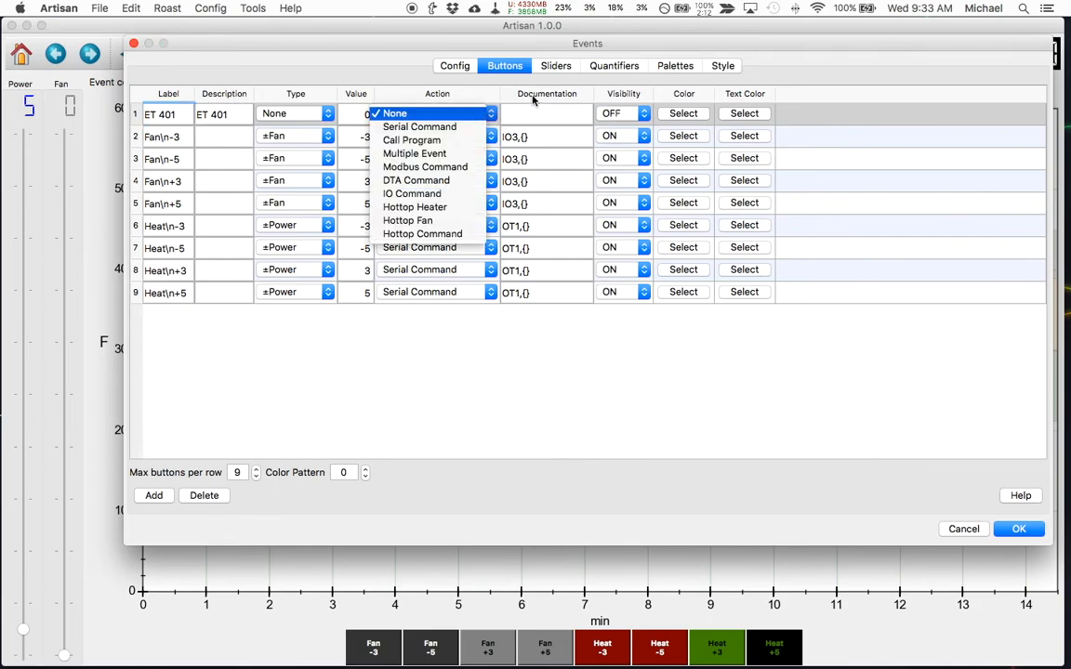
{"action": "left_click", "coordinate": [394, 113]}
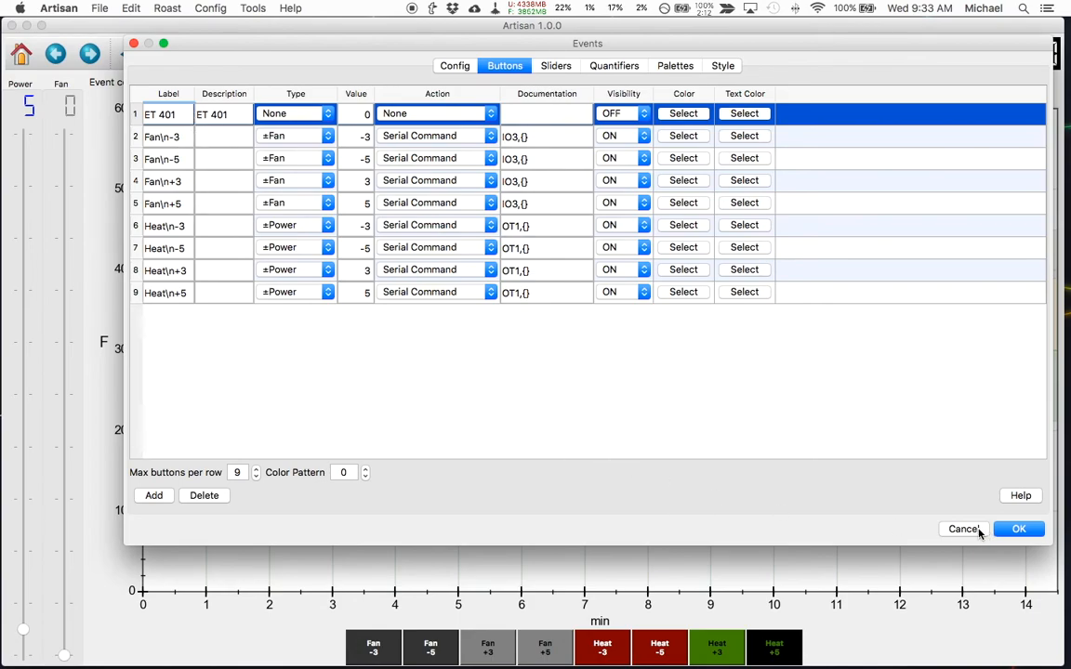
{"action": "left_click", "coordinate": [1019, 529]}
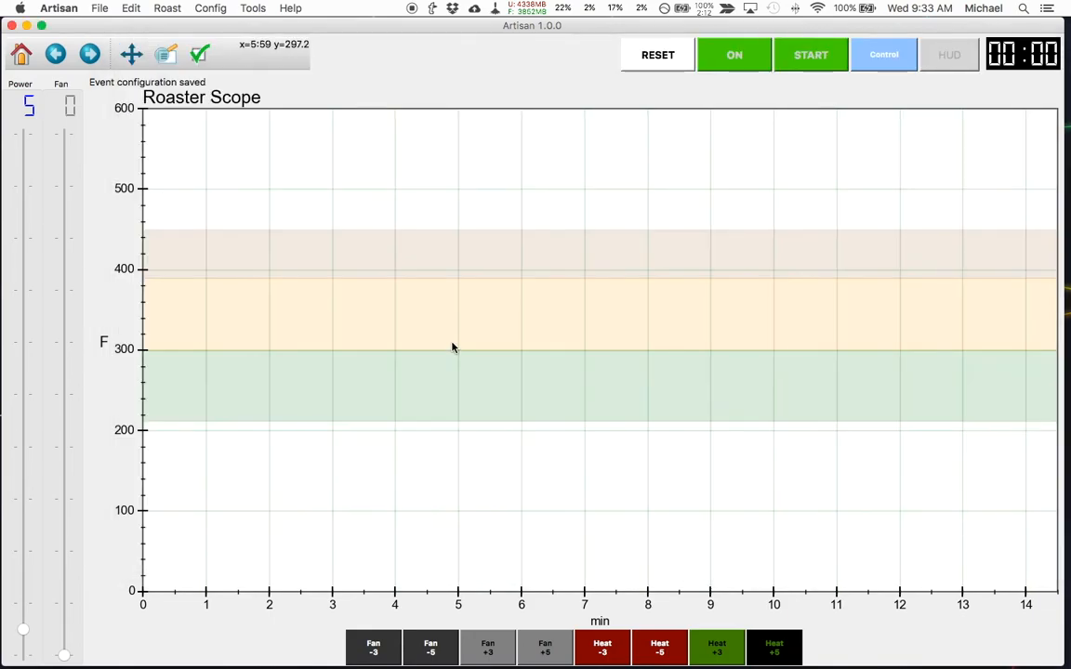